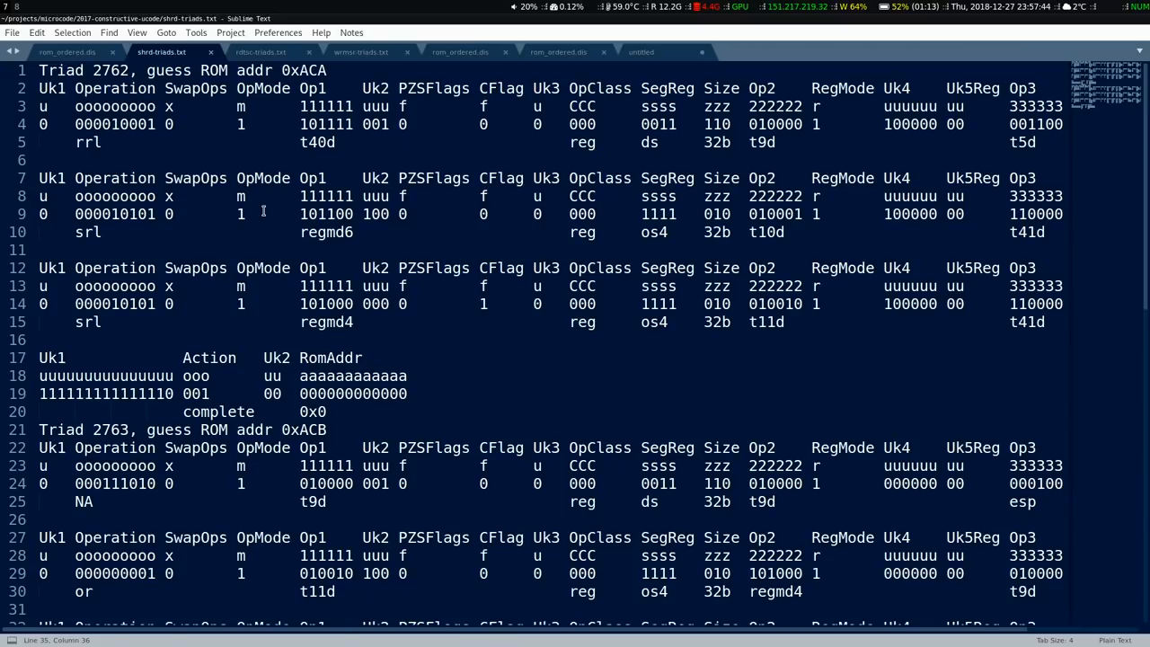
mouse_move(113, 175)
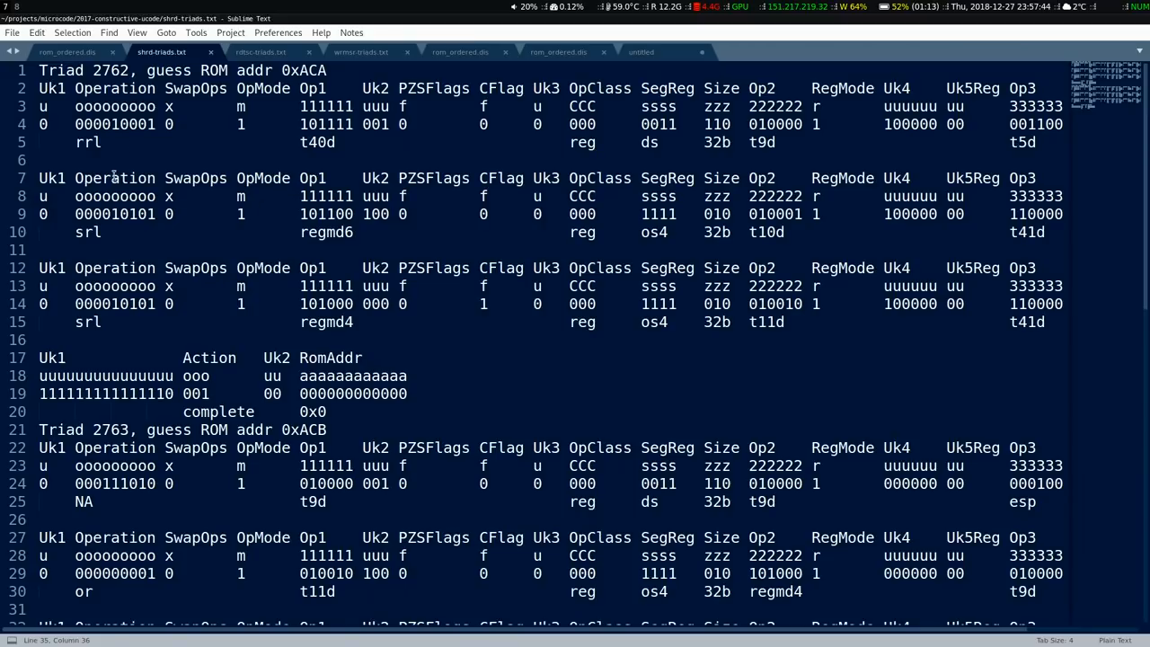
Step: Highlight the srl, regmd4, t11d and t41d operands across the shrd triad rows
double_click(87, 232)
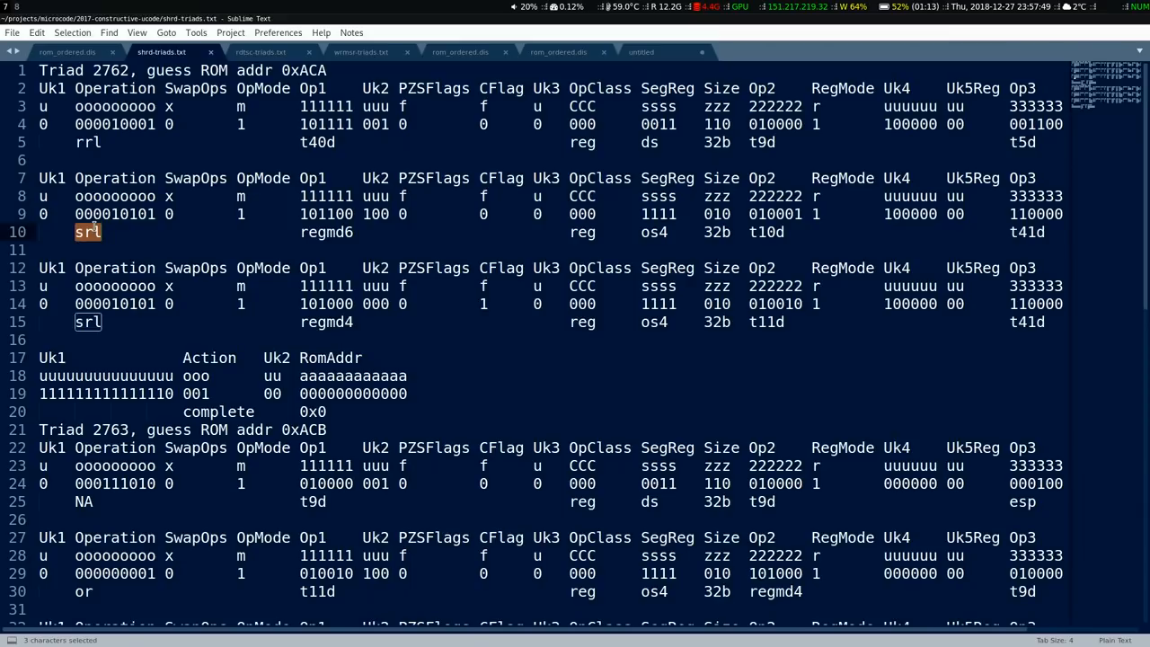
double_click(326, 232)
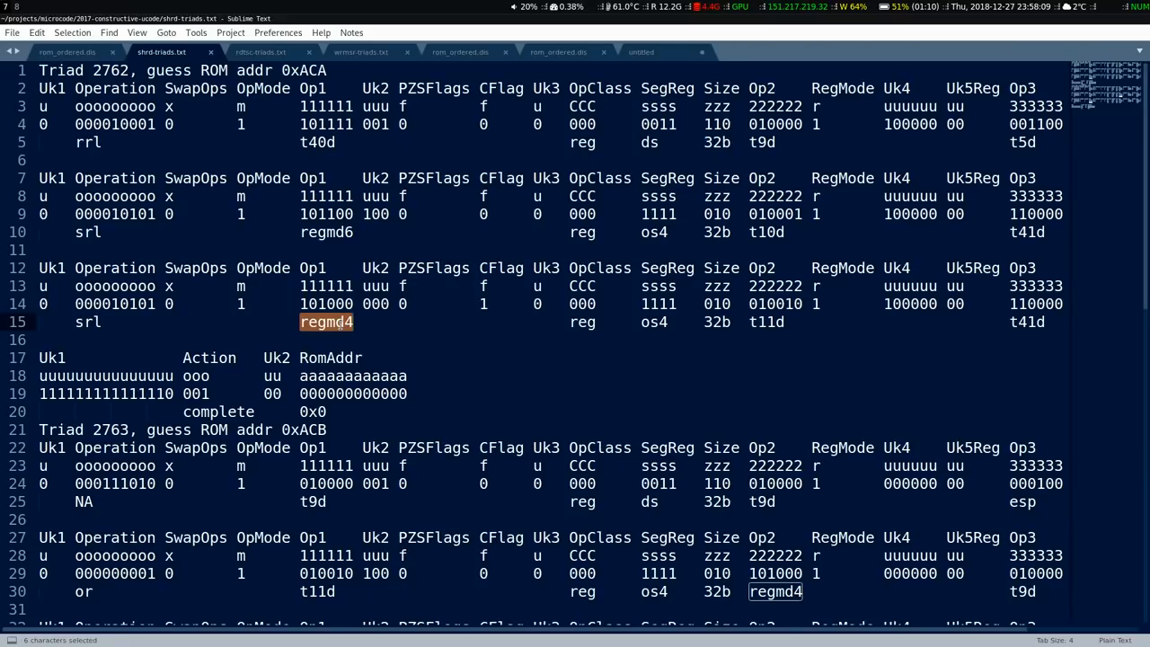
mouse_move(506, 260)
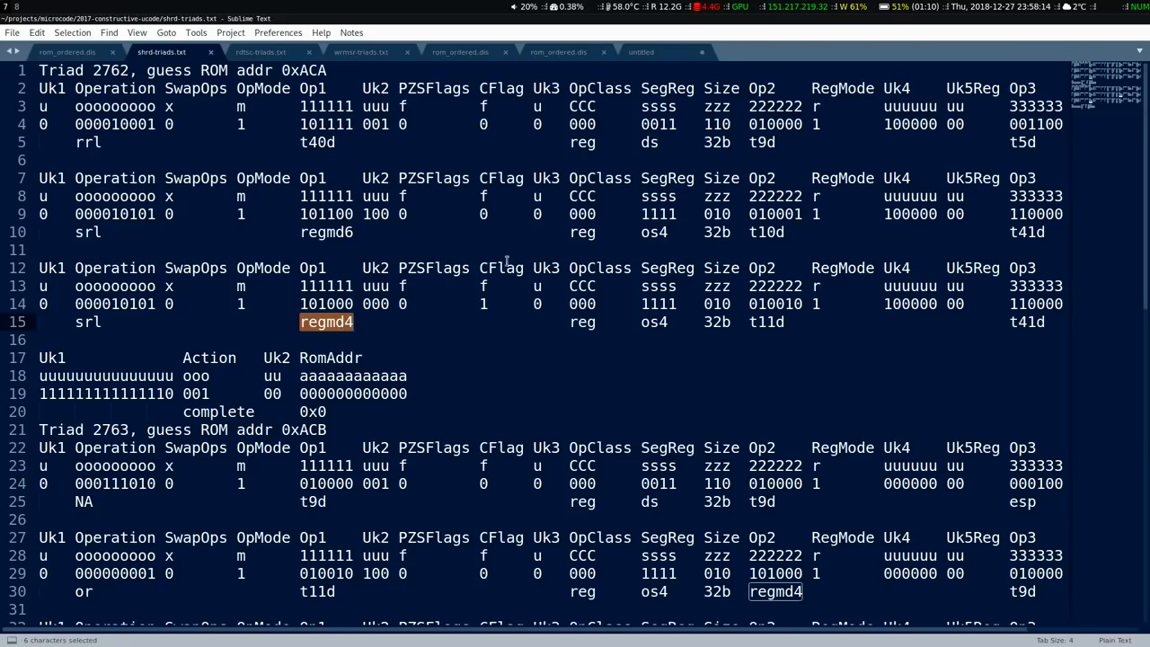
mouse_move(865, 319)
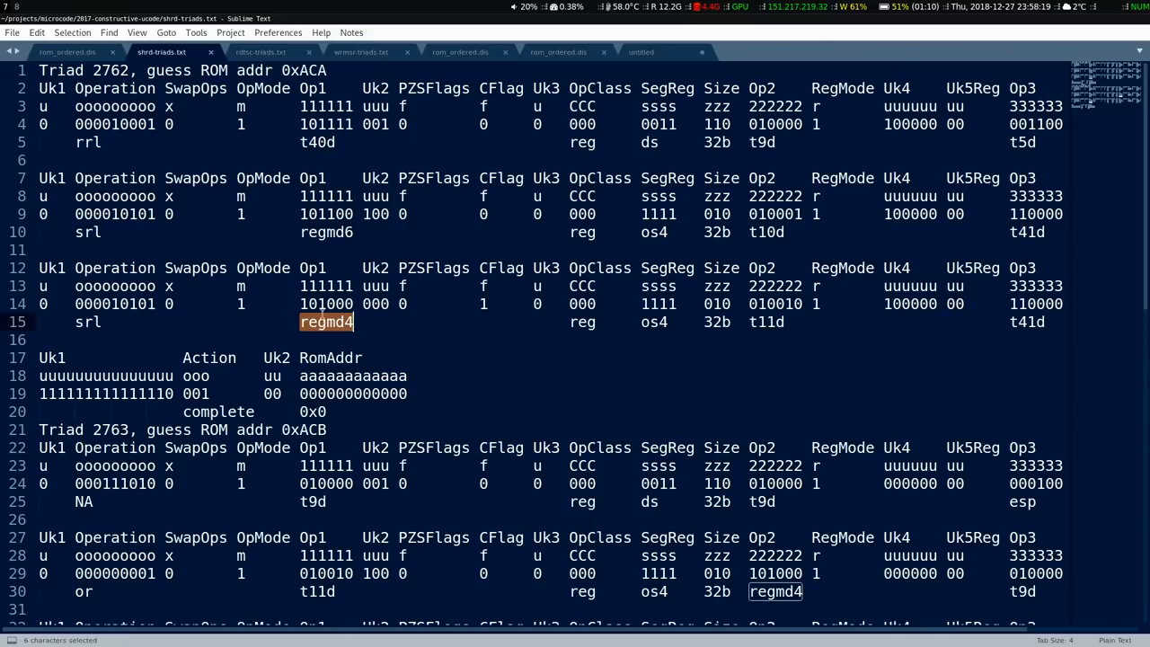
double_click(326, 232)
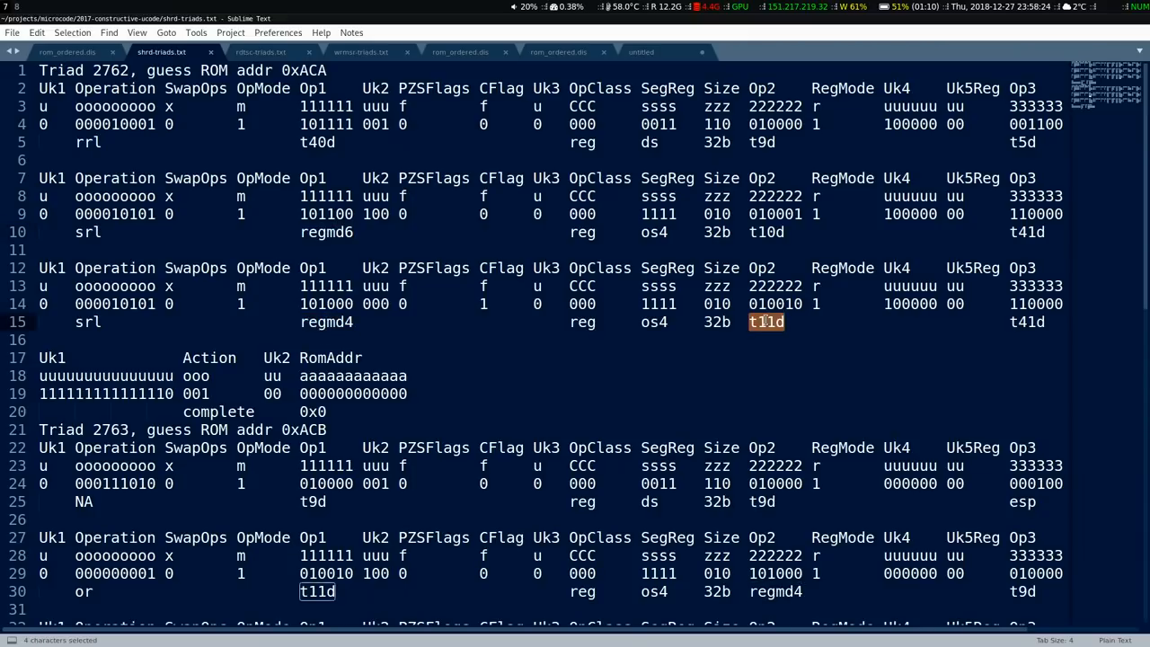
double_click(1029, 321)
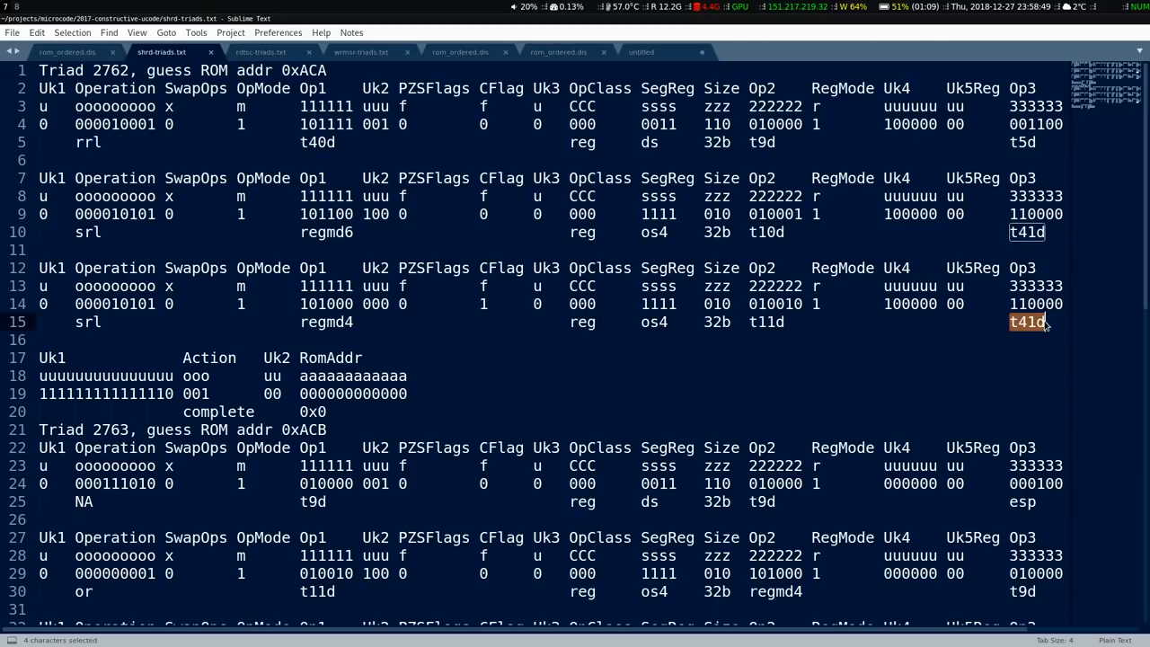
mouse_move(825, 298)
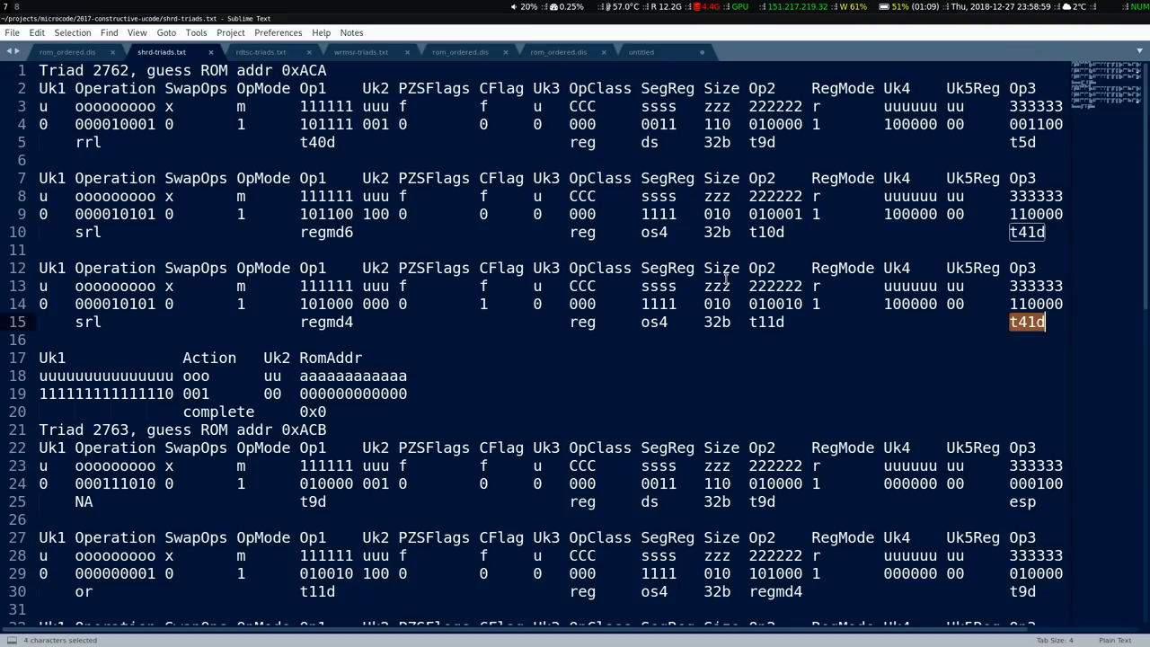
Step: Scroll past triad 2763 and switch to the rdtsc-triads.txt listing
scroll("down", 3)
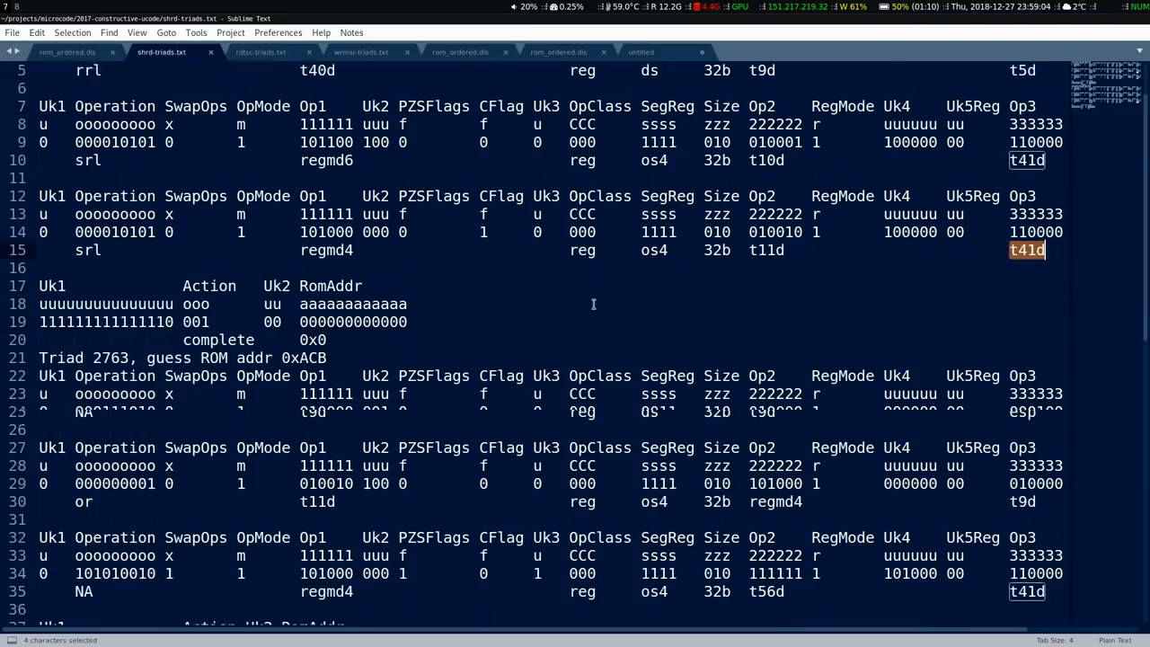
scroll("down", 3)
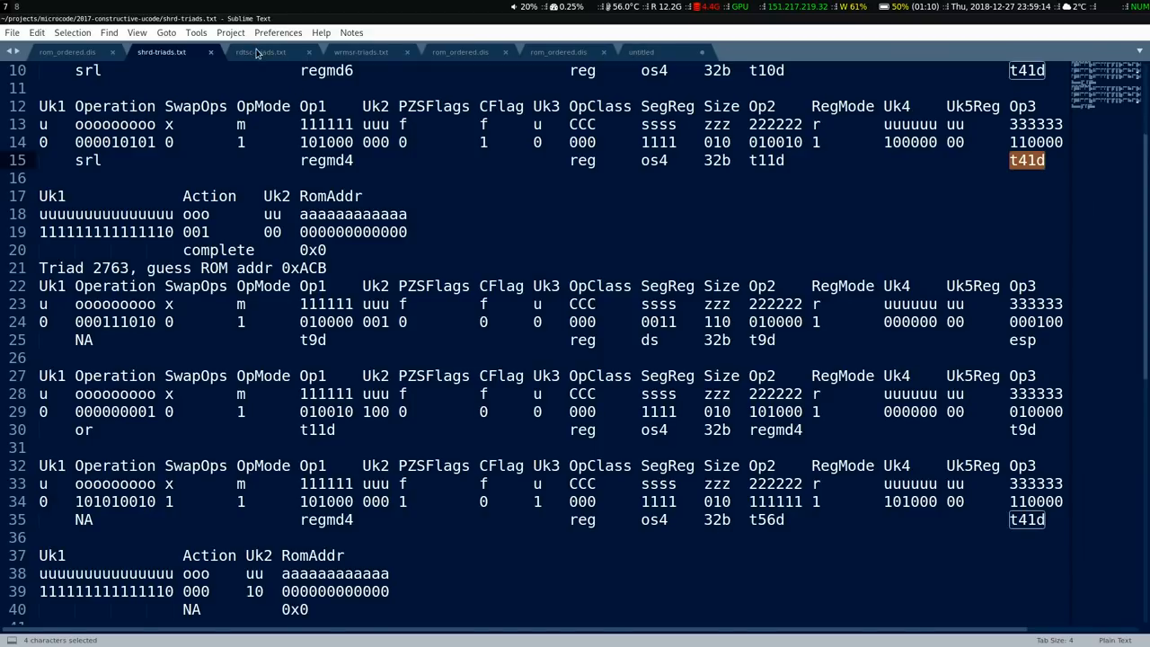
left_click(260, 51)
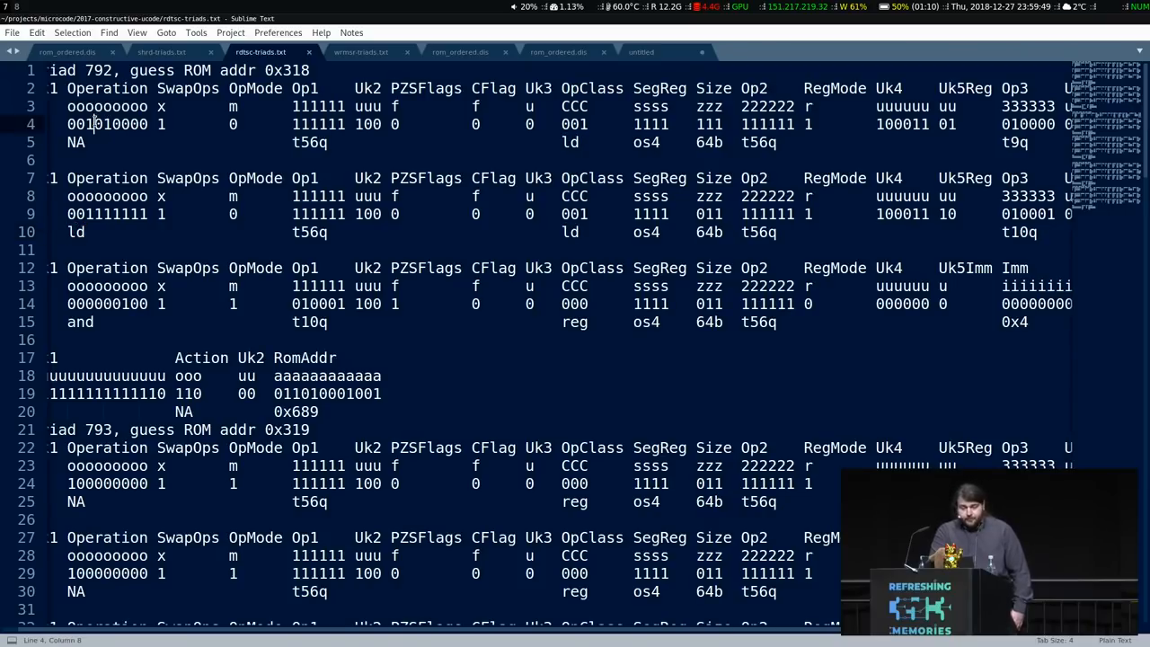
Step: Highlight t10q uses and the trailing Uk6Reg bits on line 9 of triad 792
double_click(107, 124)
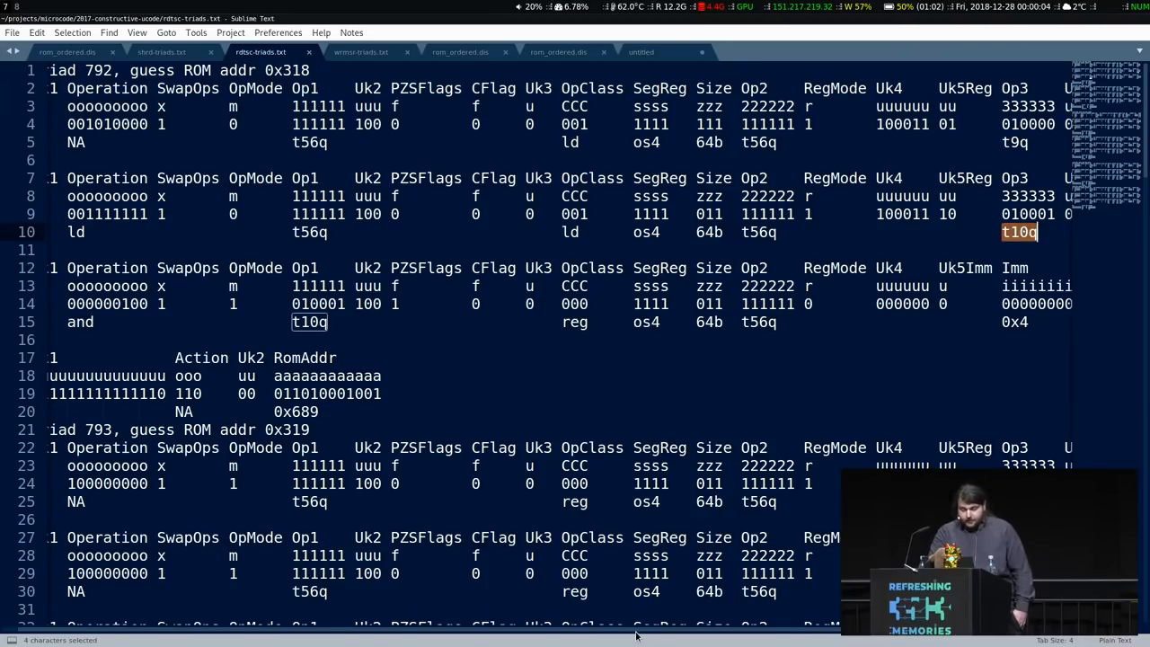
scroll("right", 3)
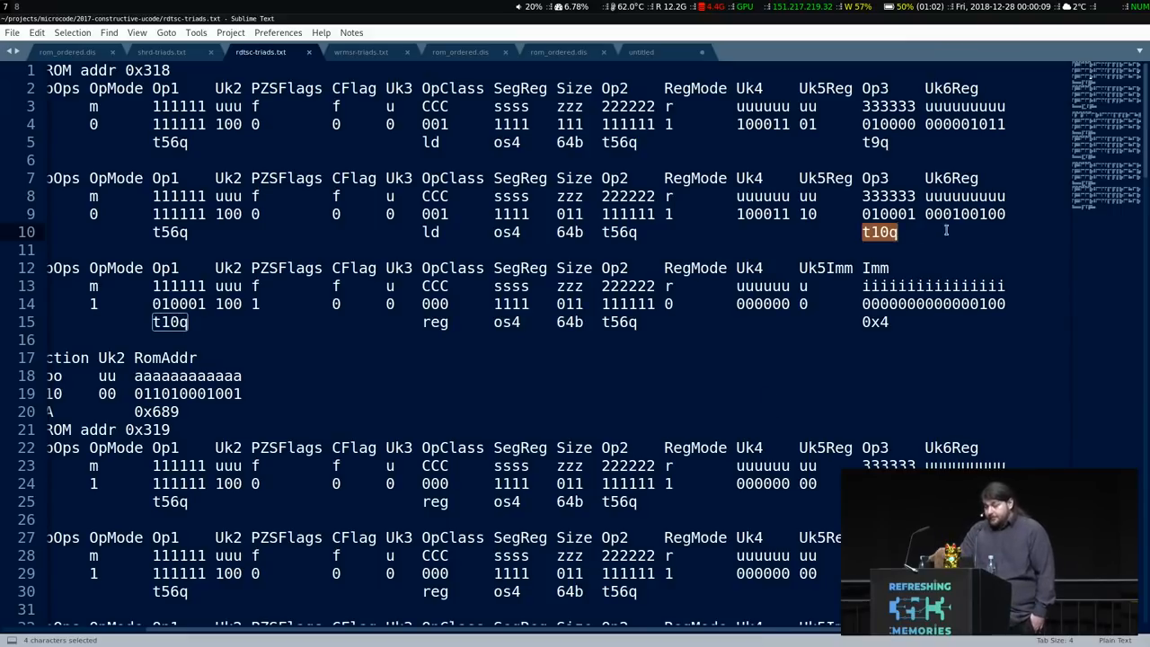
double_click(964, 214)
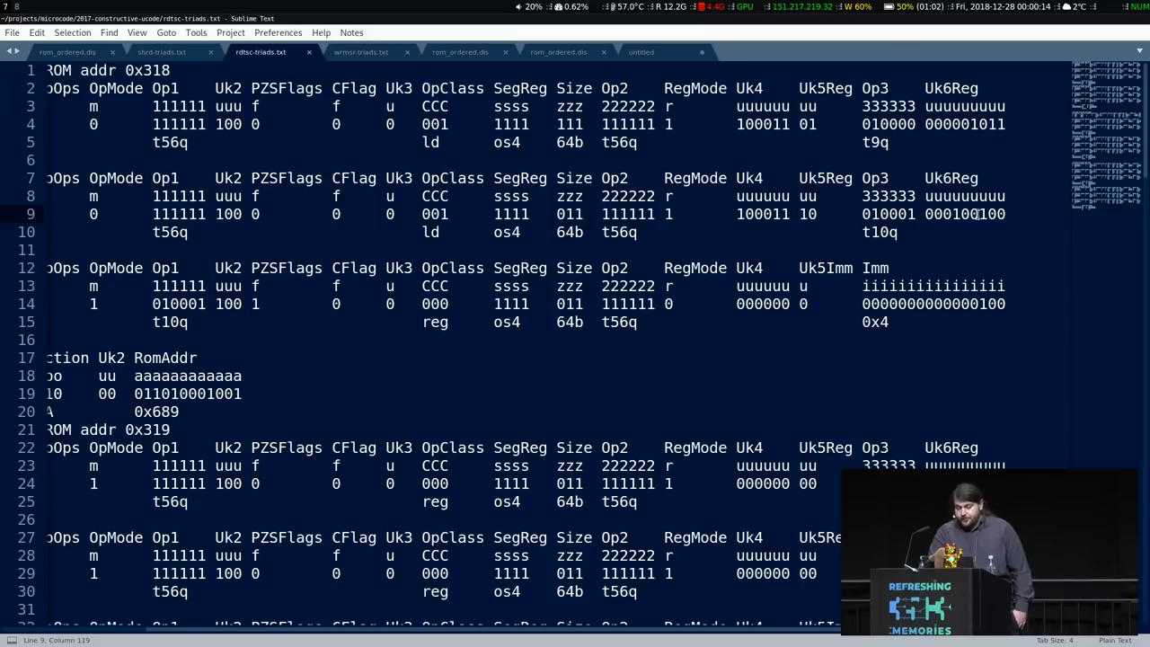
double_click(992, 214)
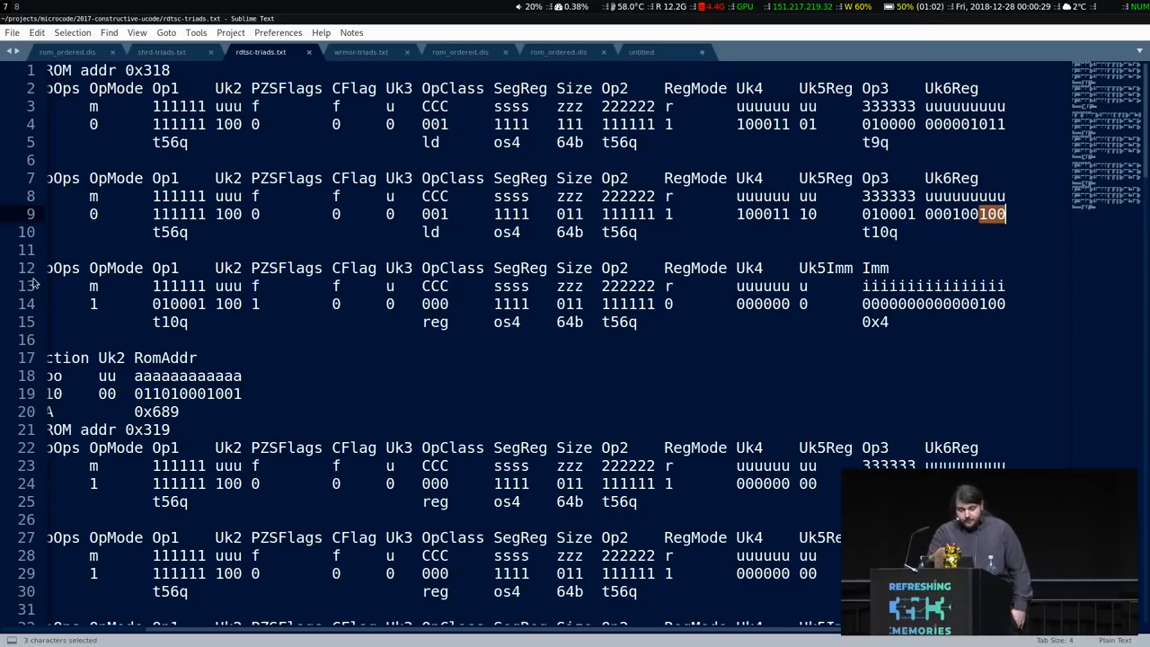
Step: Mark the and instruction's t10q operand, its Uk6Reg bits, and the whole and-operation uop
double_click(170, 322)
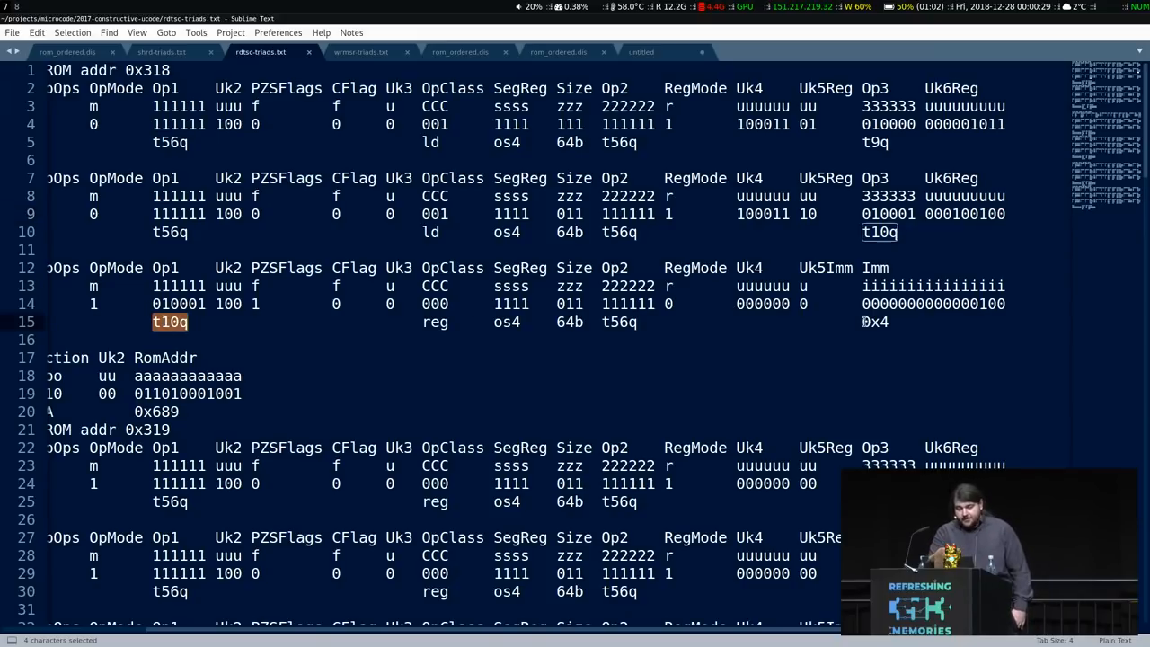
double_click(874, 322)
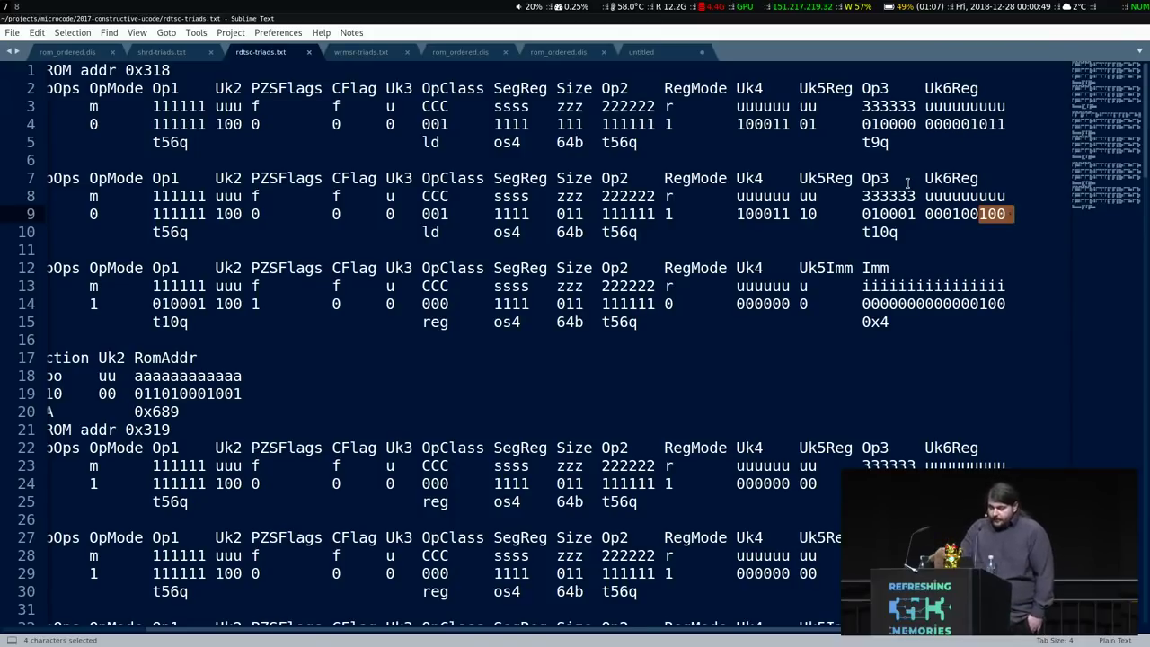
double_click(875, 142)
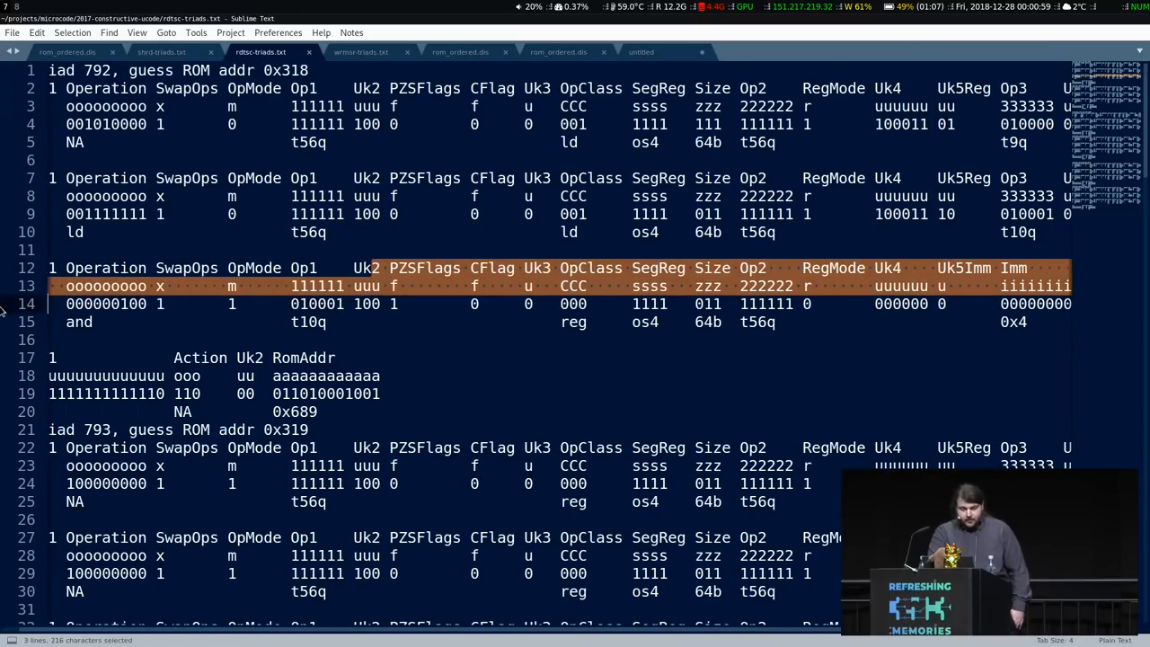
scroll("down", 3)
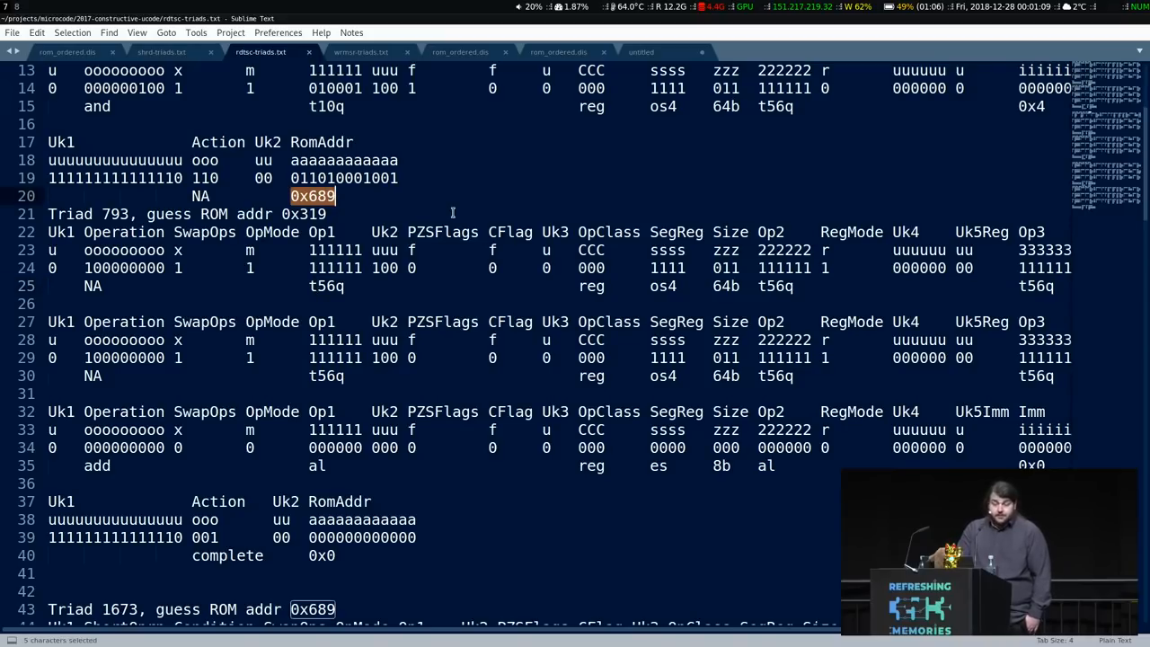
scroll("down", 3)
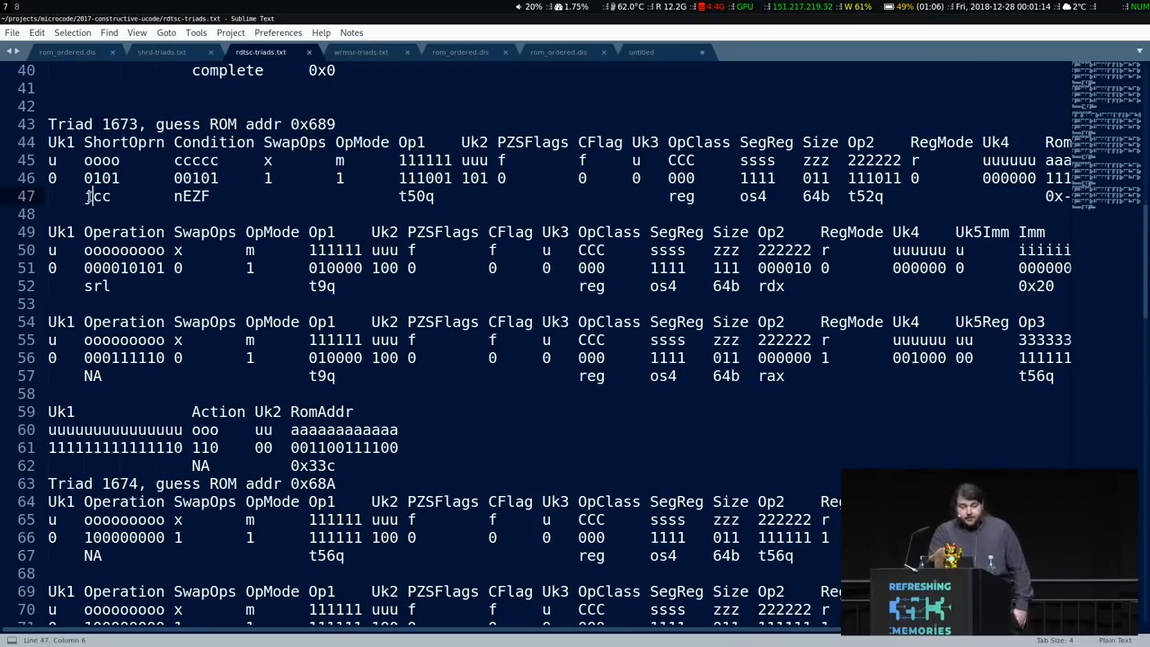
double_click(96, 196)
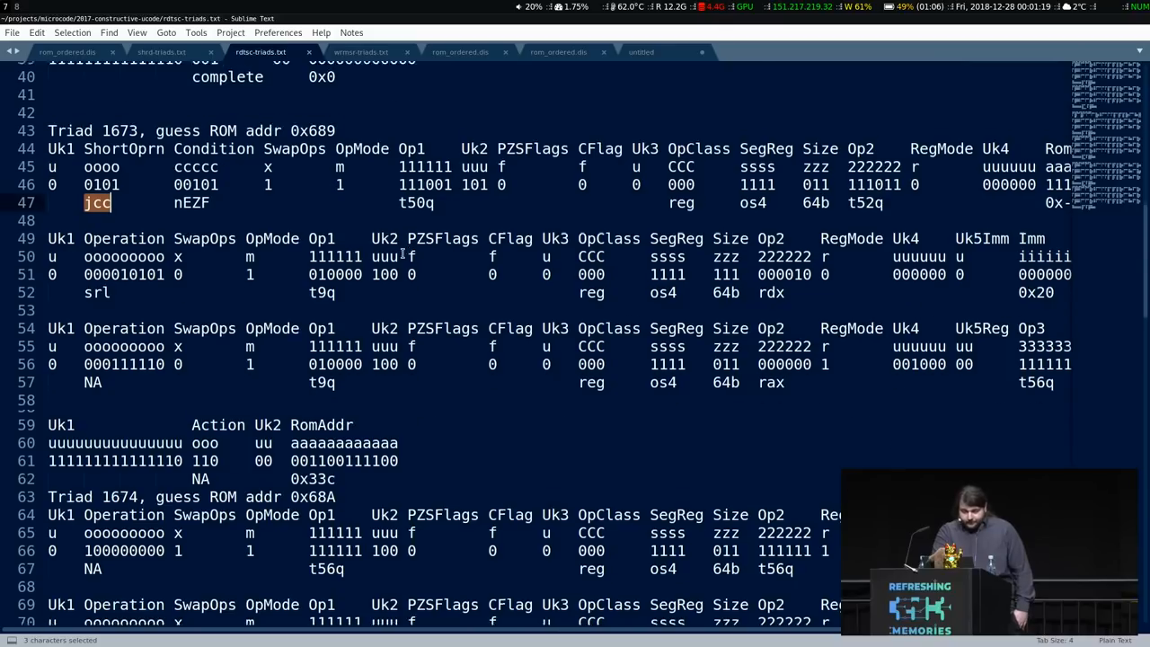
scroll("up", 3)
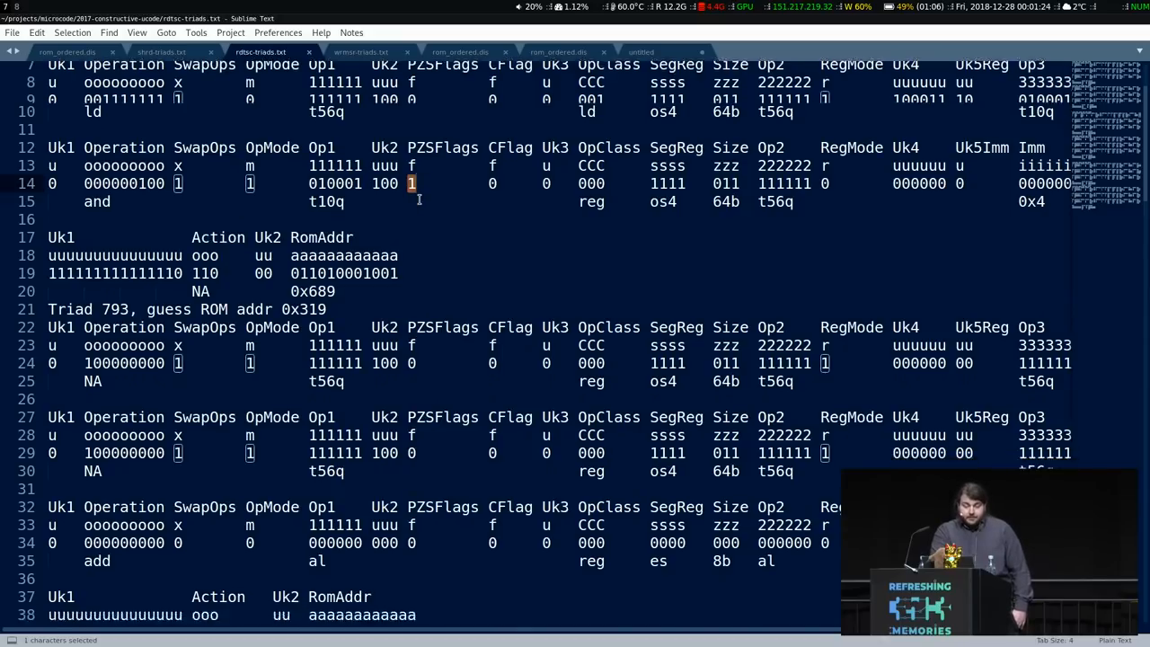
scroll("down", 3)
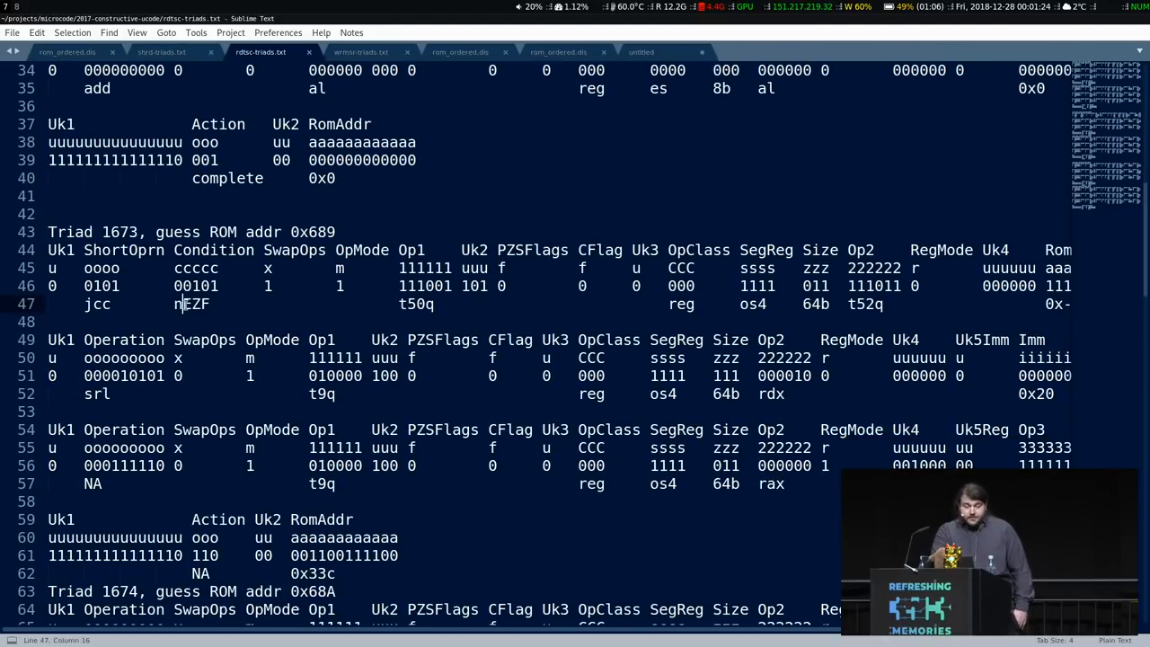
double_click(191, 304)
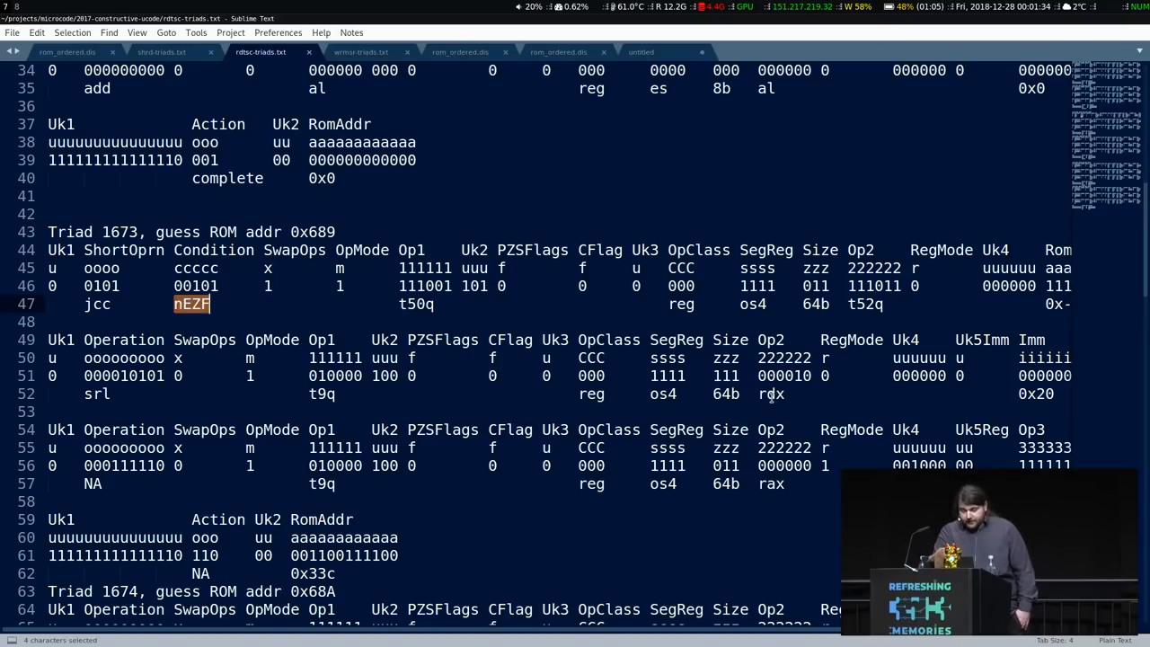
double_click(771, 393)
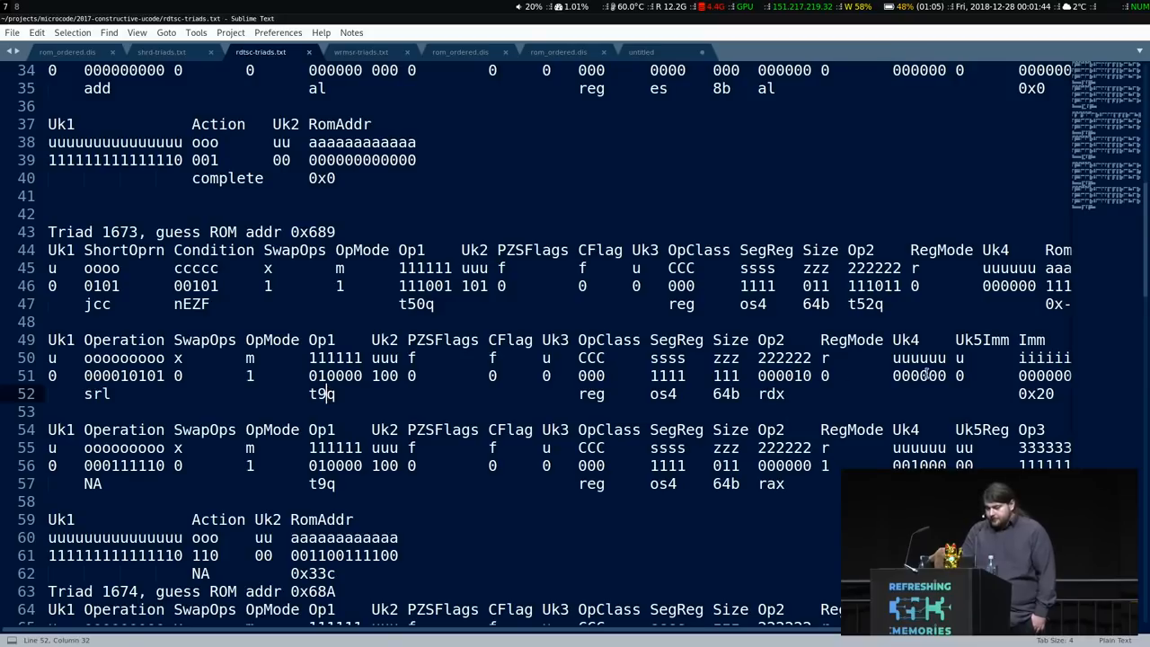
double_click(1036, 394)
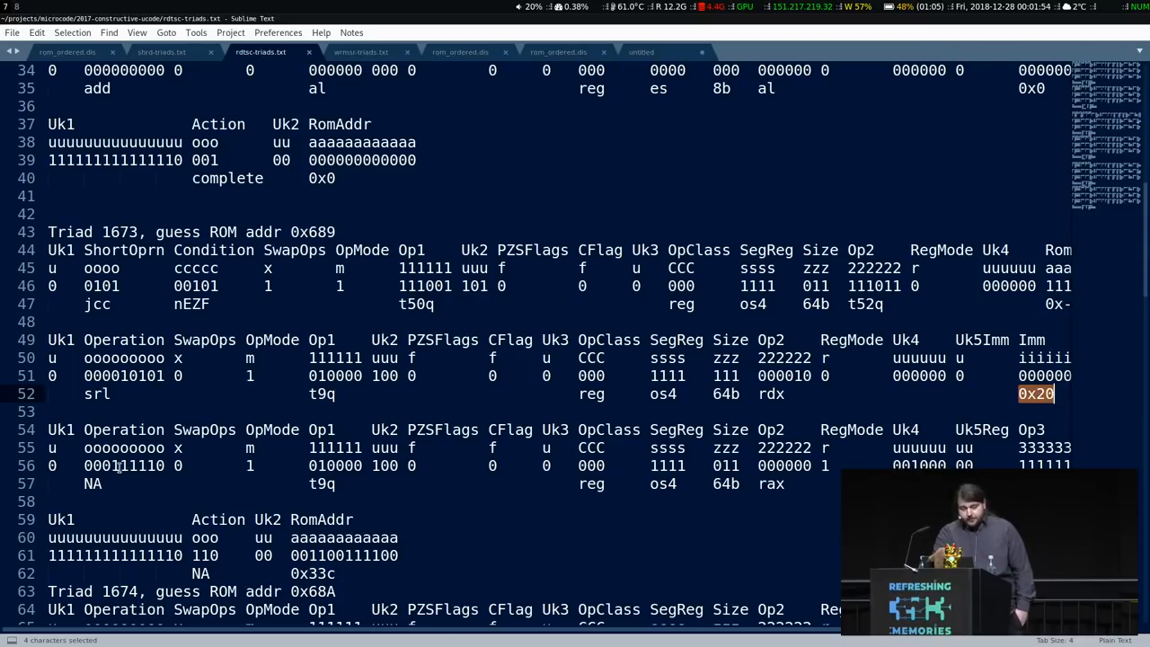
left_click(121, 466)
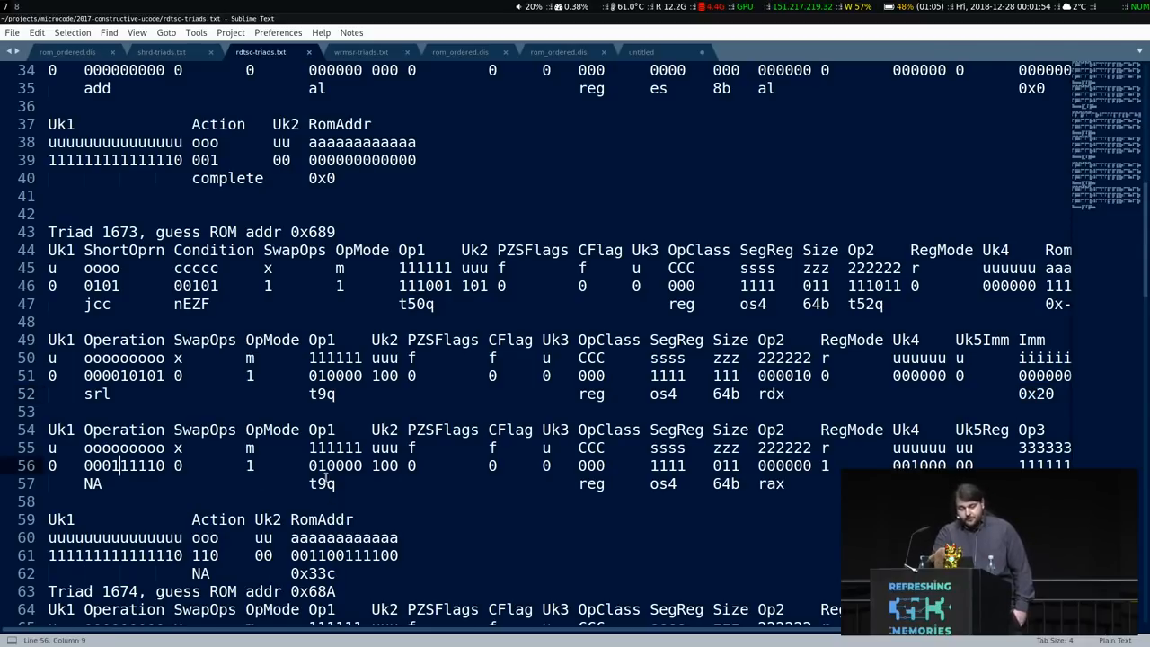
double_click(320, 483)
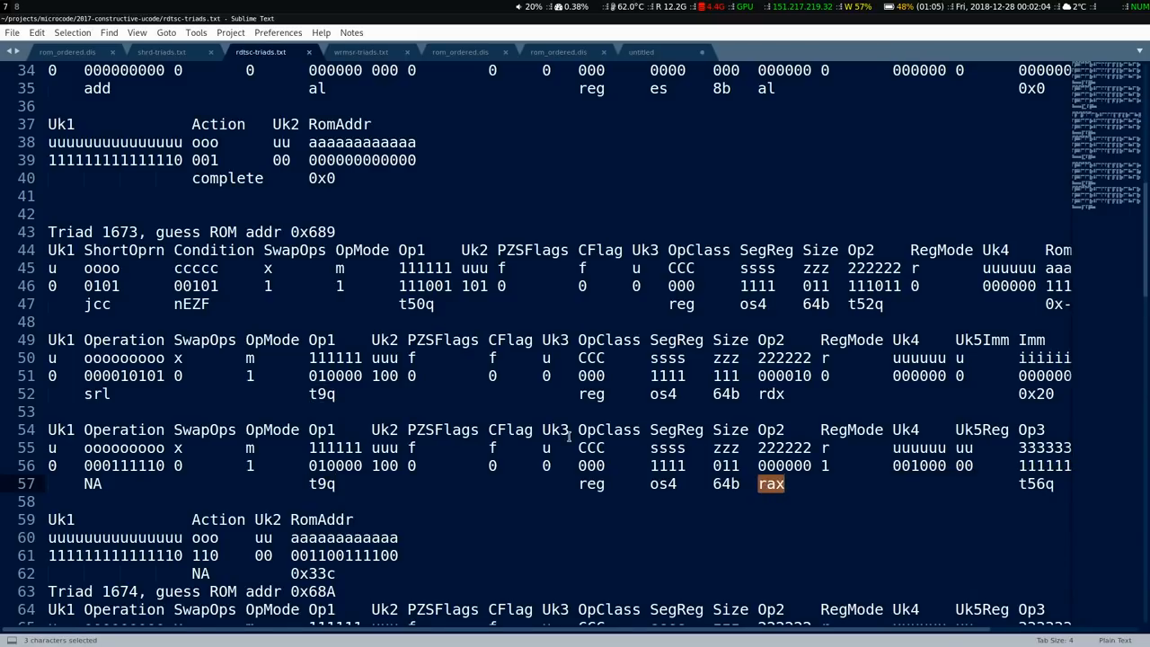
scroll("down", 3)
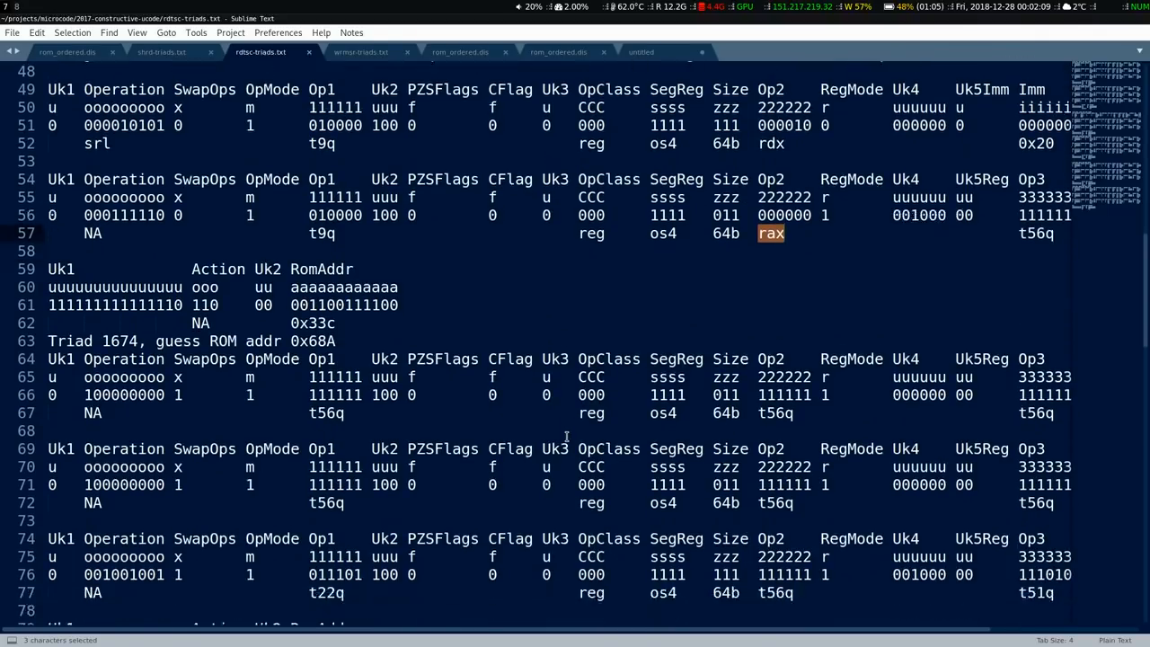
scroll("down", 3)
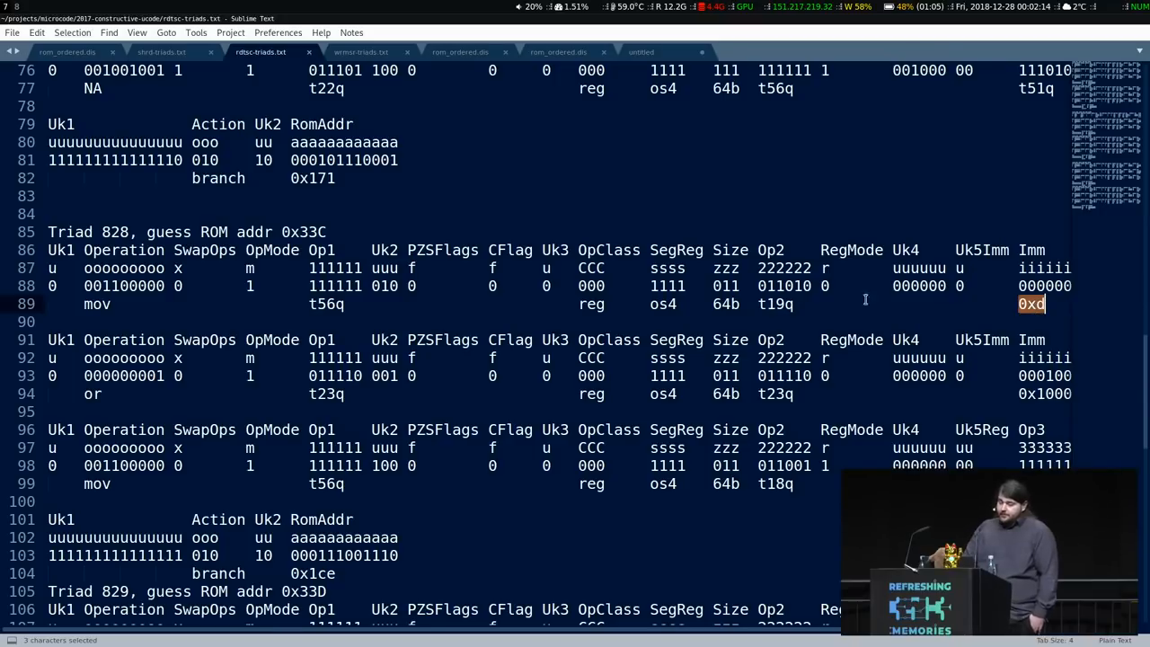
double_click(775, 304)
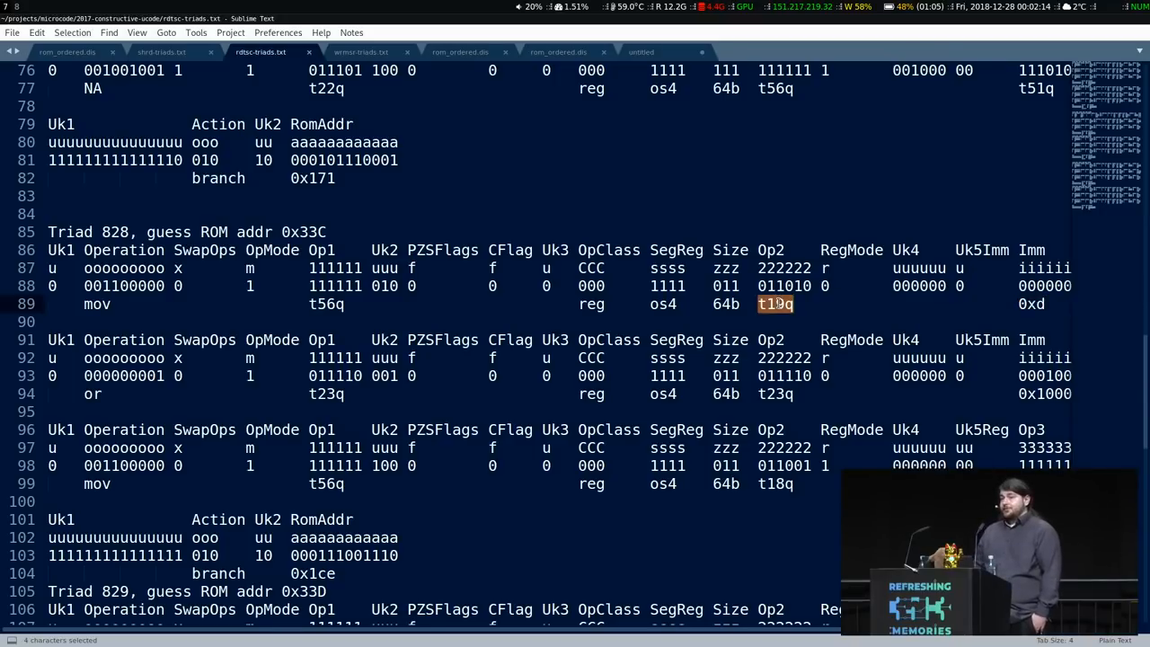
left_click(1024, 304)
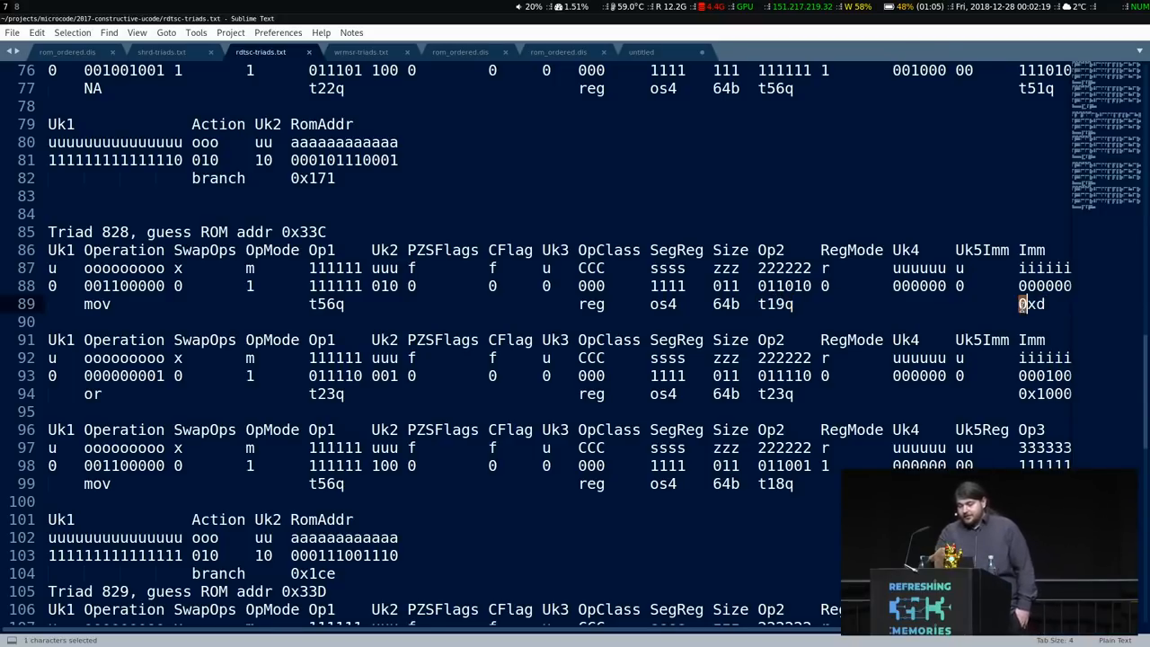
double_click(1031, 304)
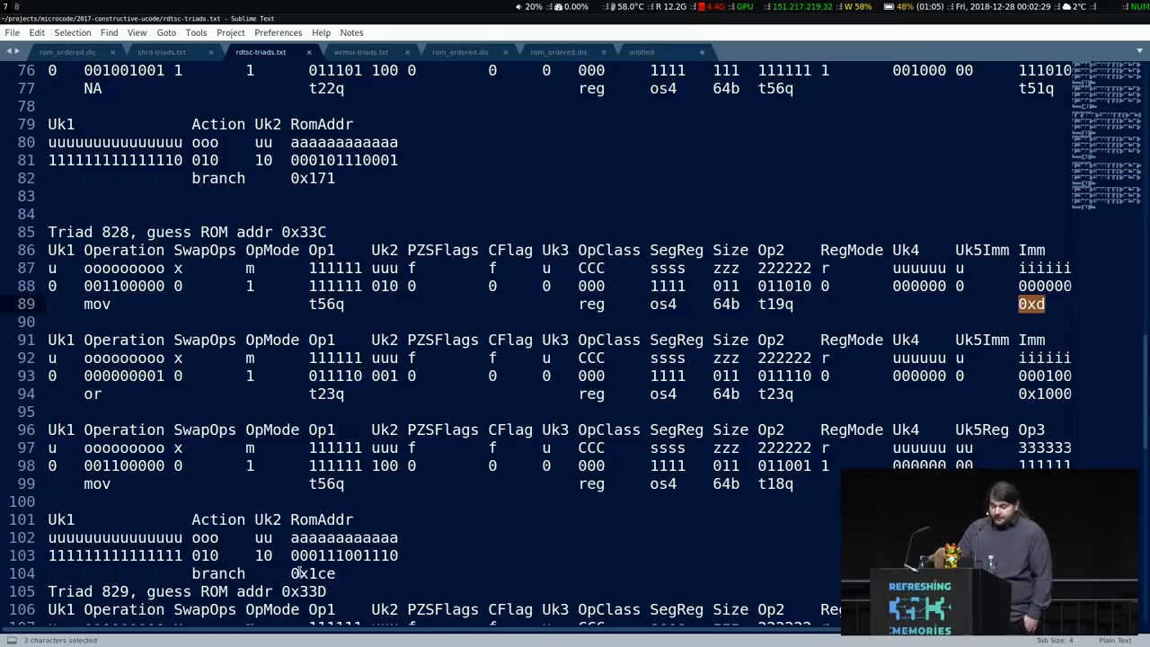
double_click(313, 573)
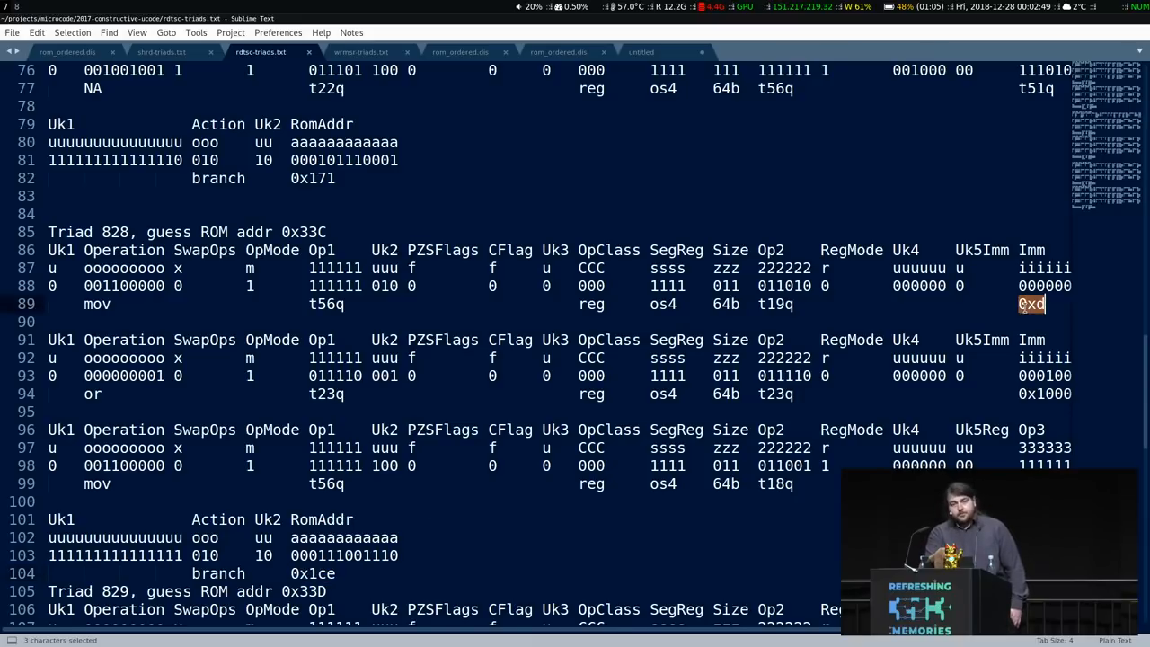
double_click(775, 304)
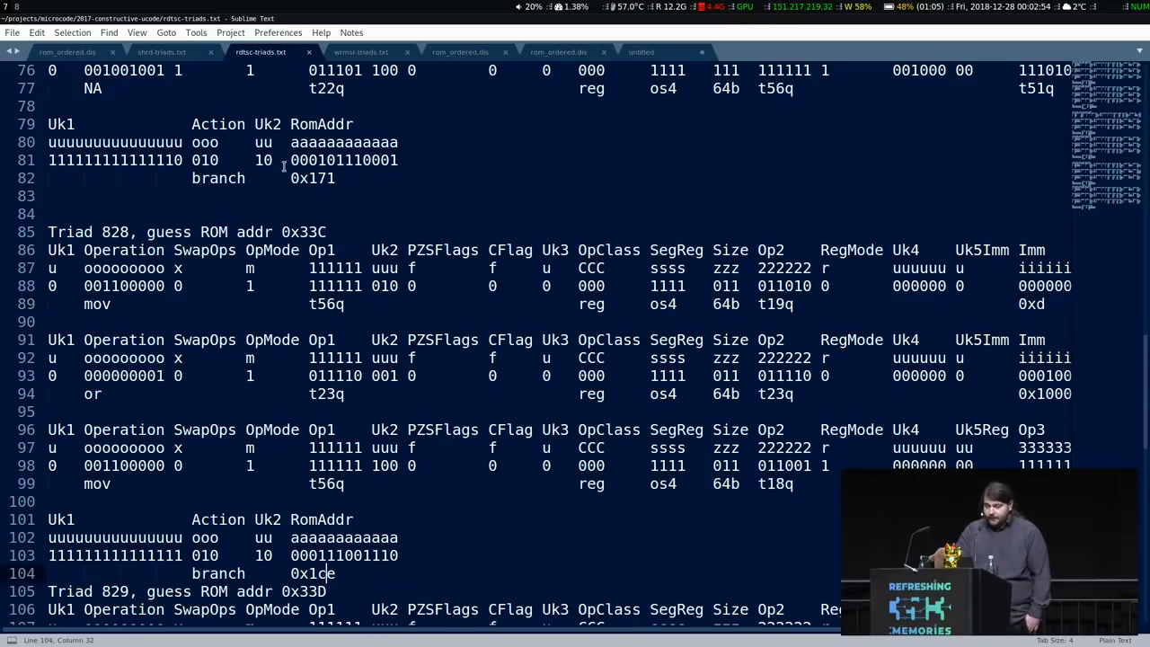
mouse_move(319, 124)
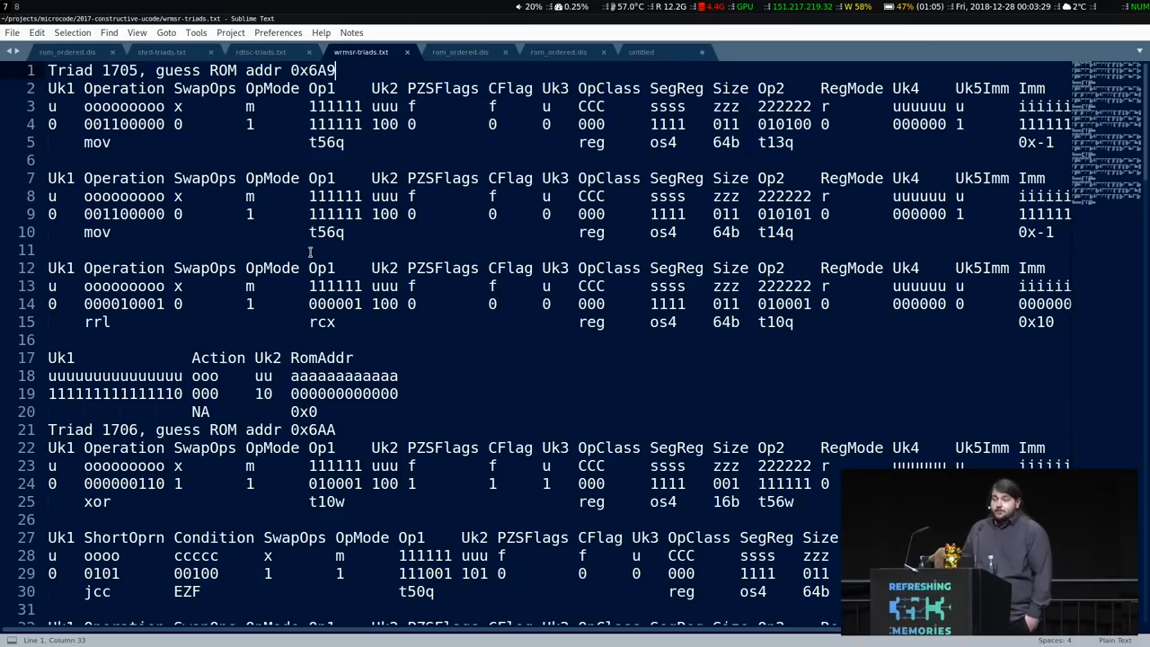
double_click(322, 322)
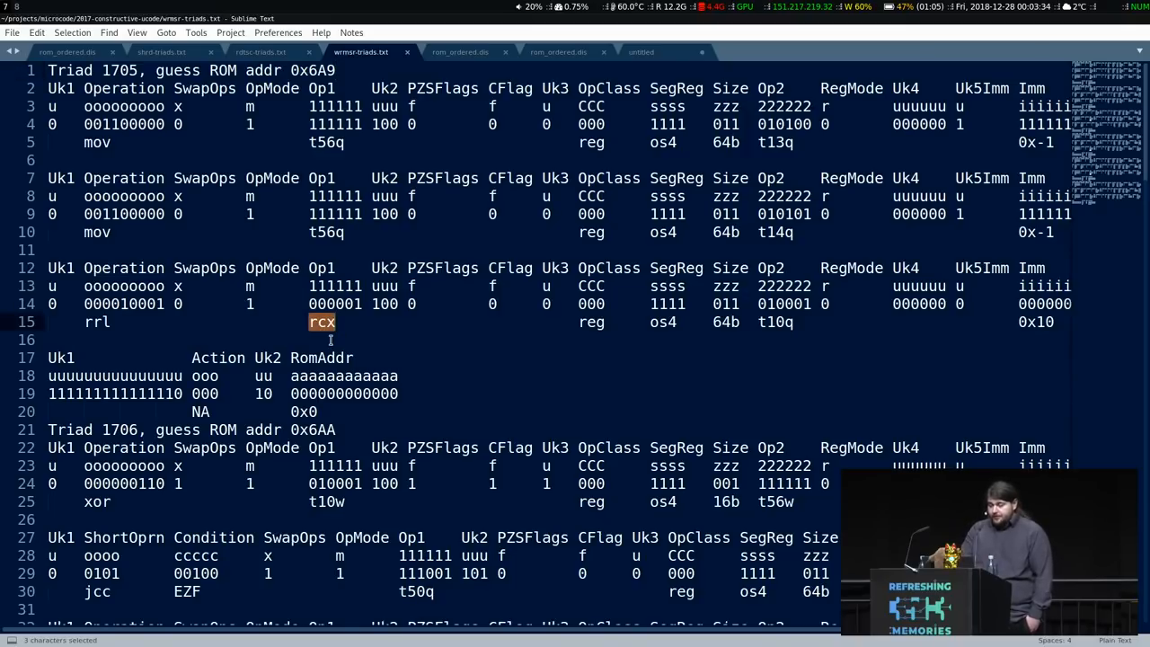
left_click(83, 322)
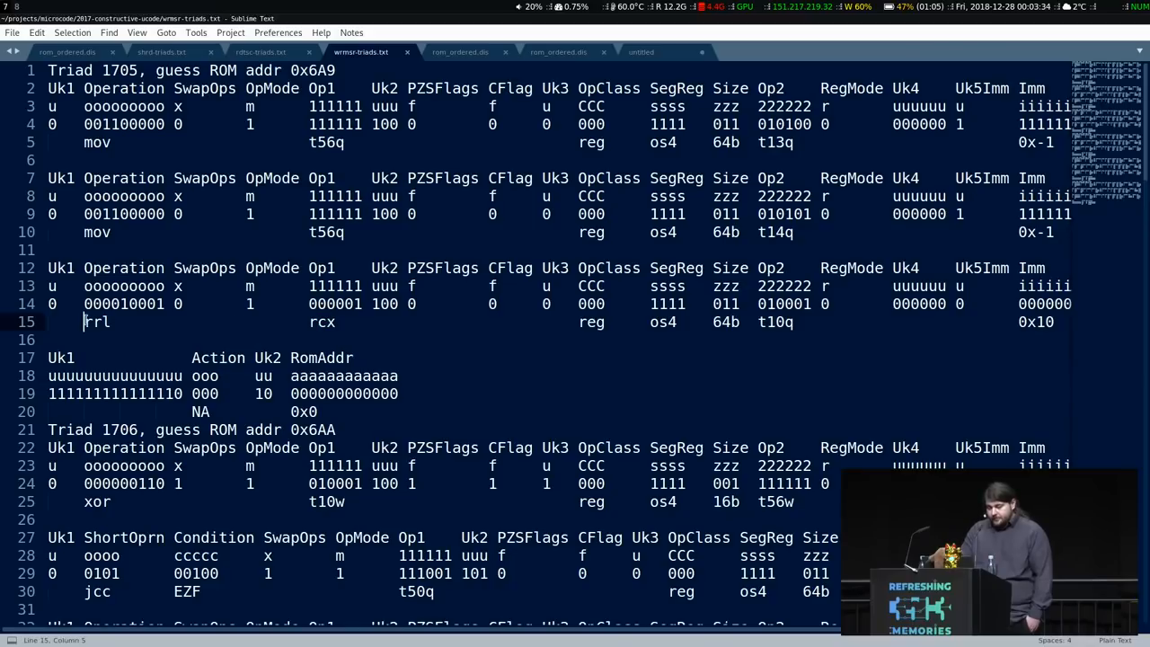
double_click(97, 322)
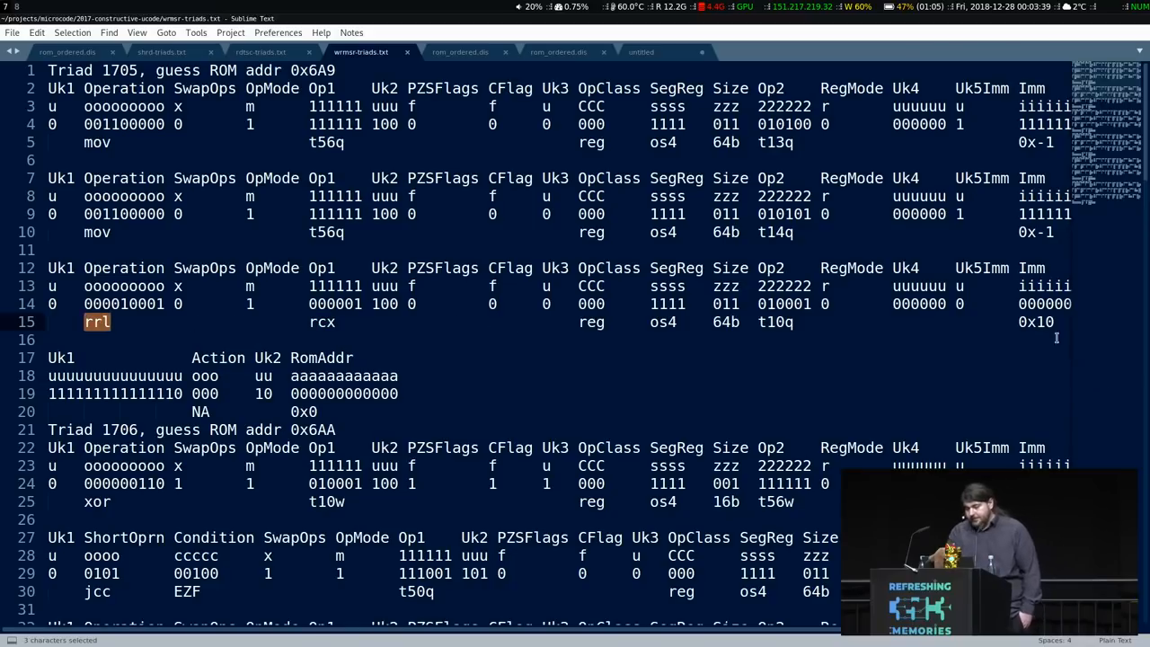
left_click(782, 322)
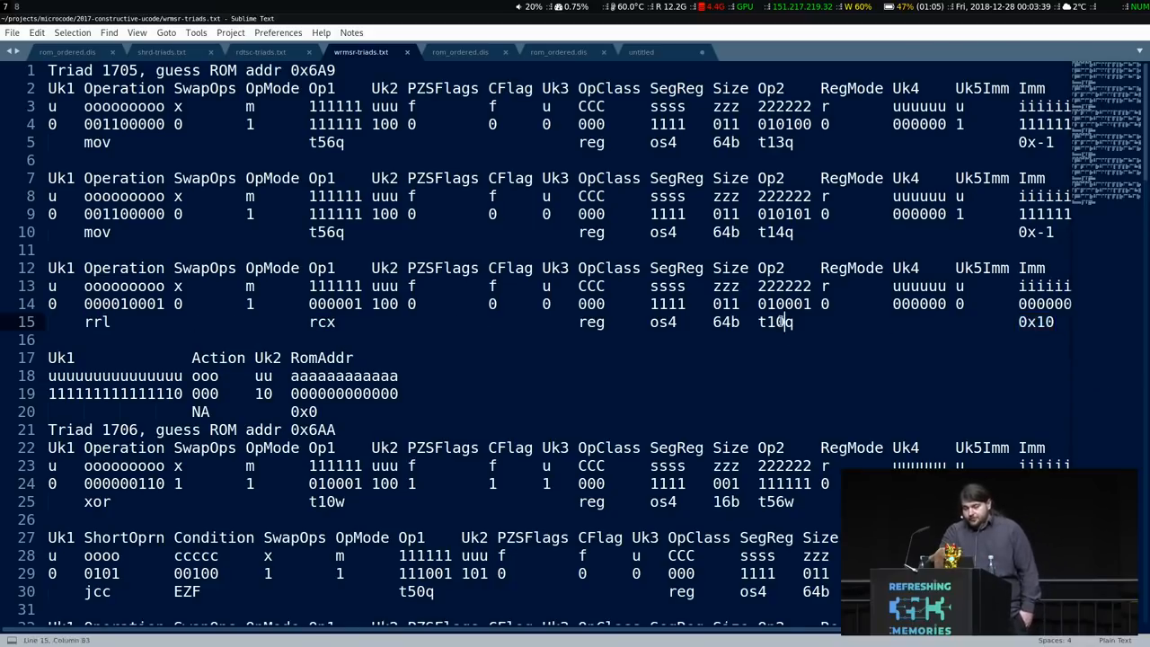
double_click(774, 322)
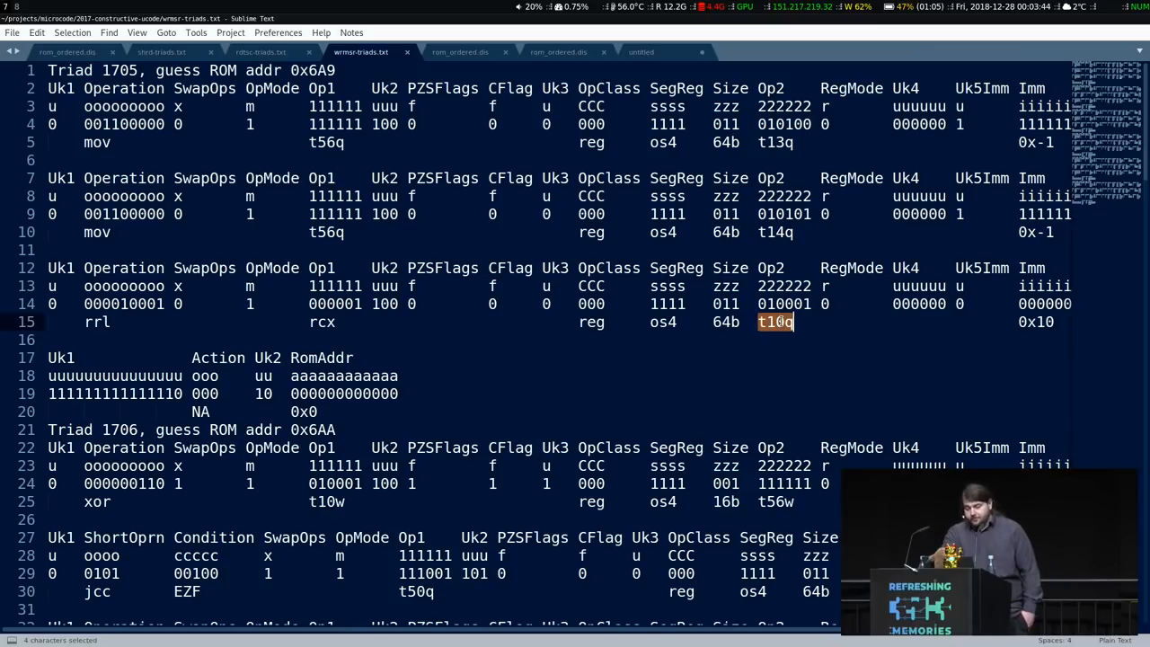
scroll("down", 3)
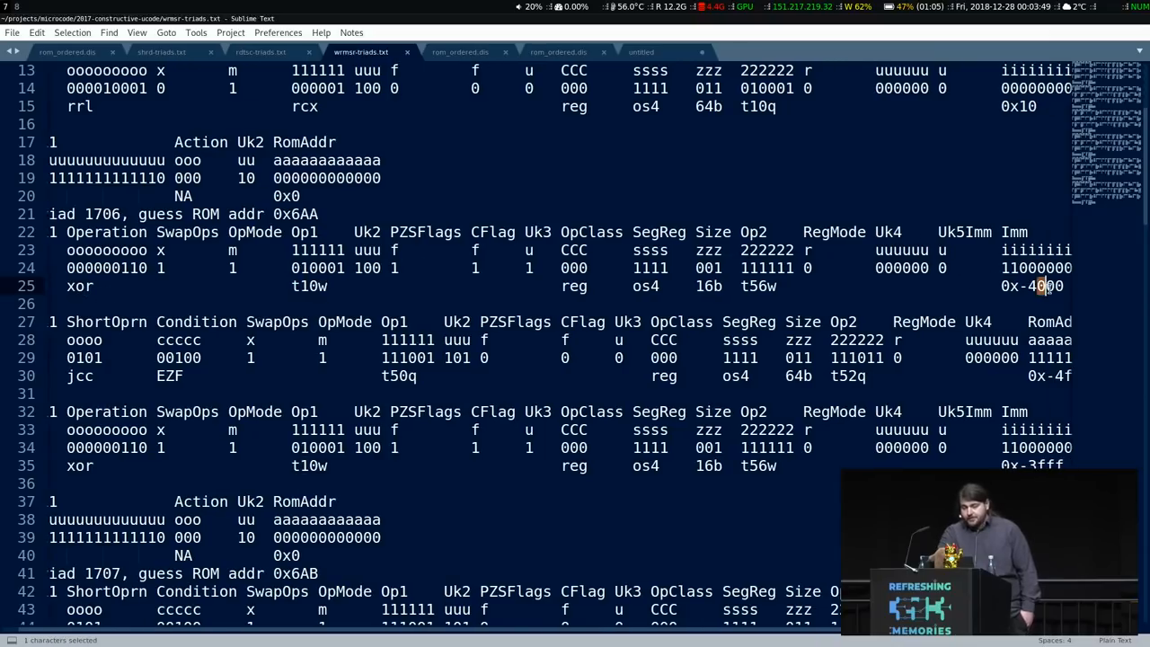
double_click(1045, 285)
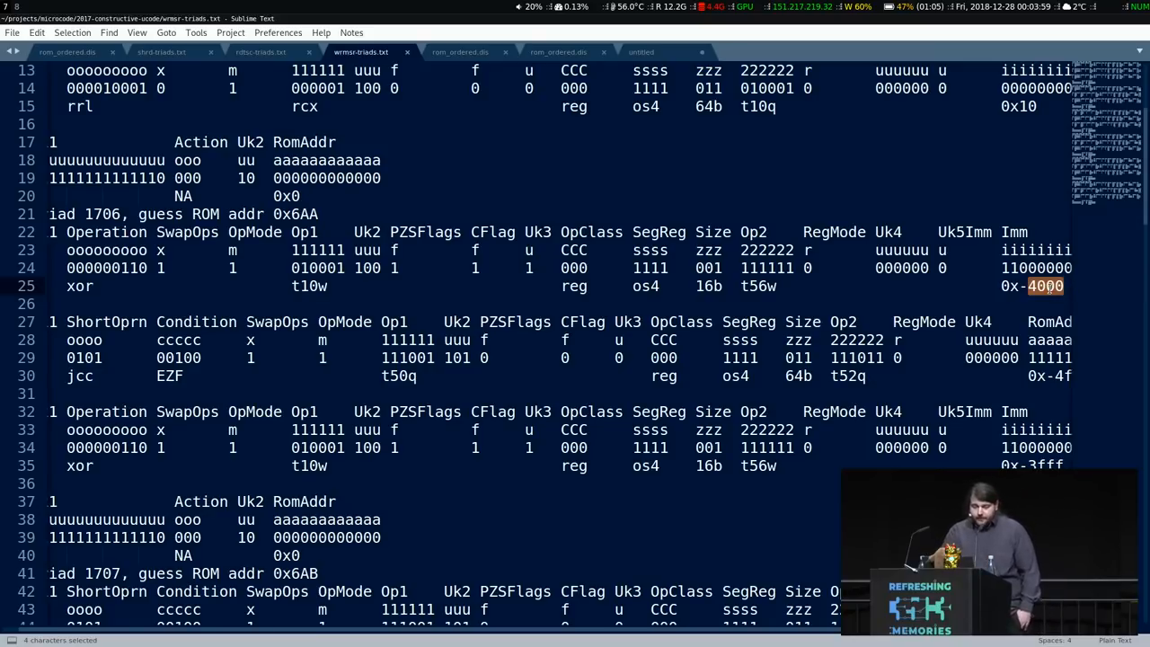
left_click(396, 268)
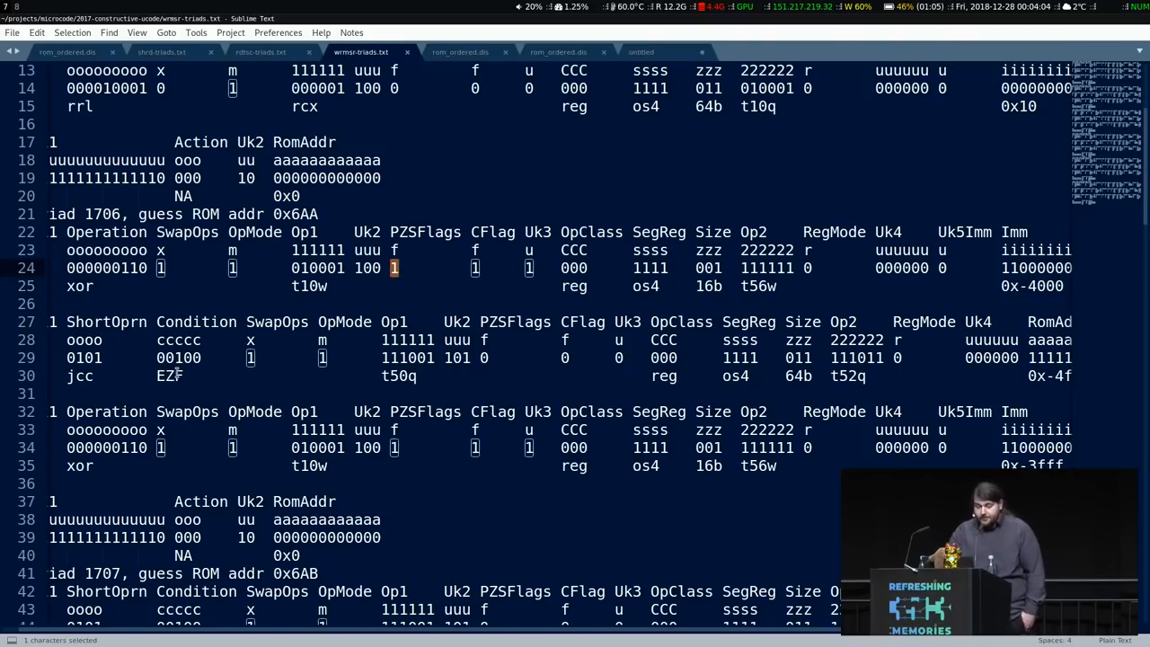
double_click(169, 376)
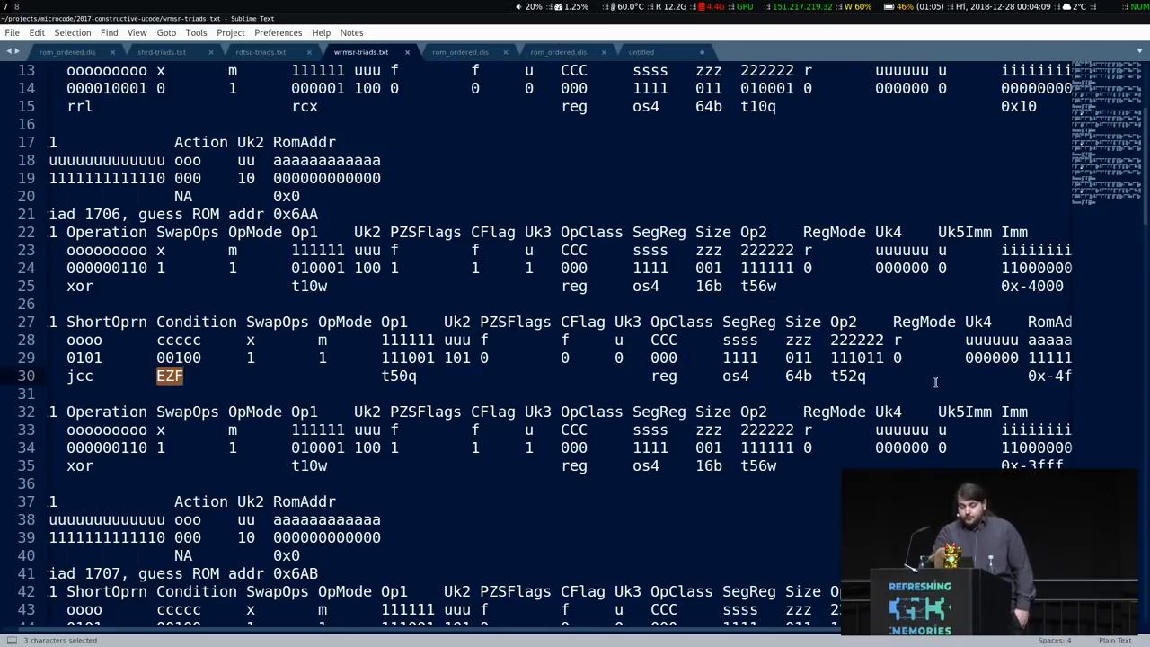
scroll("right", 3)
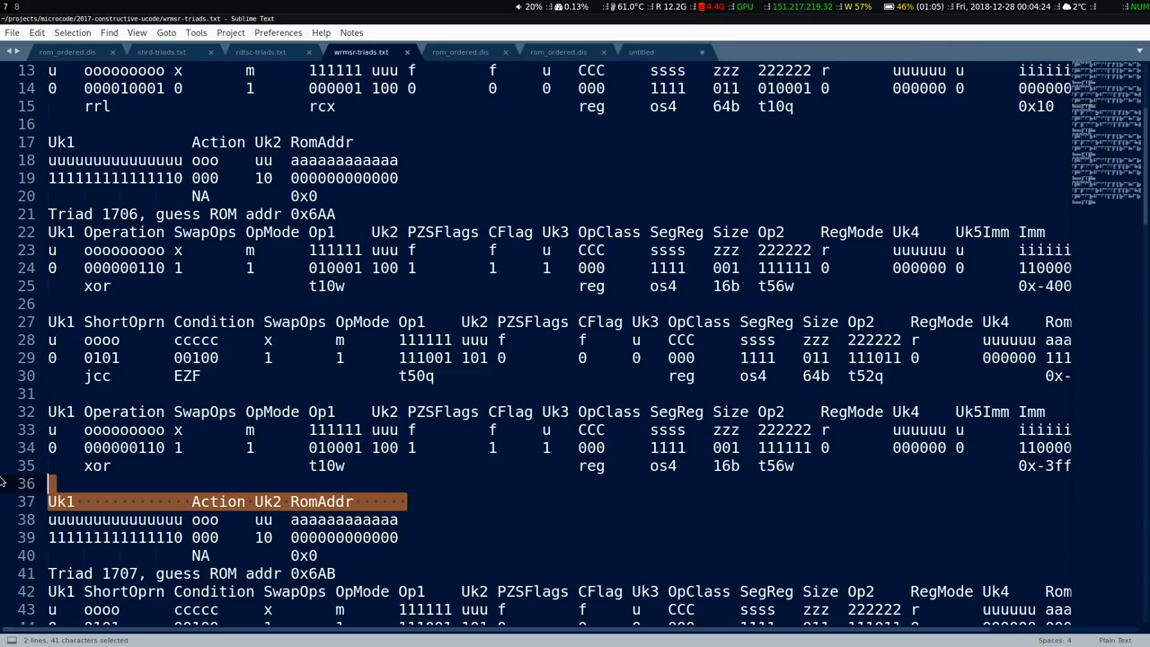
scroll("down", 3)
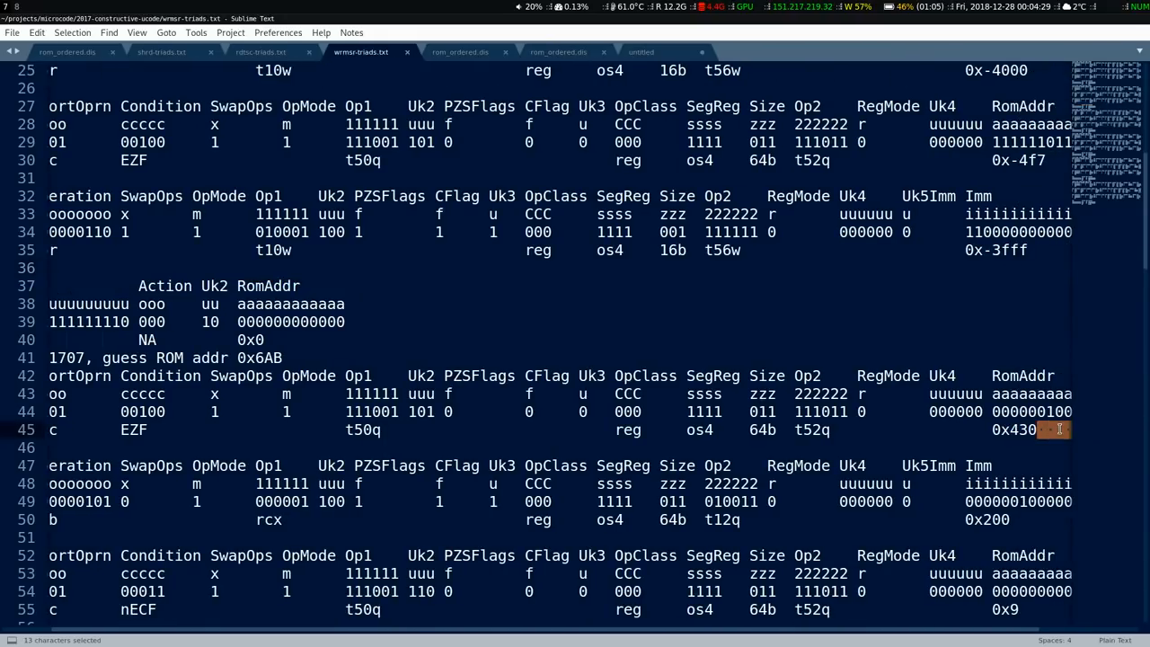
scroll("down", 3)
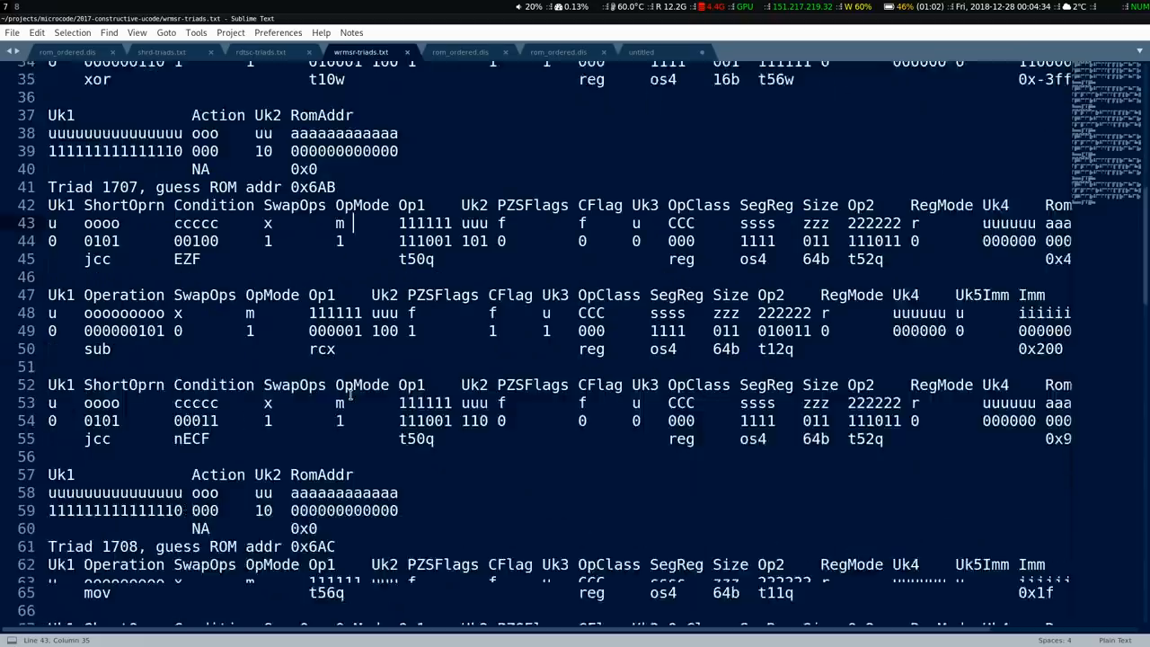
double_click(321, 349)
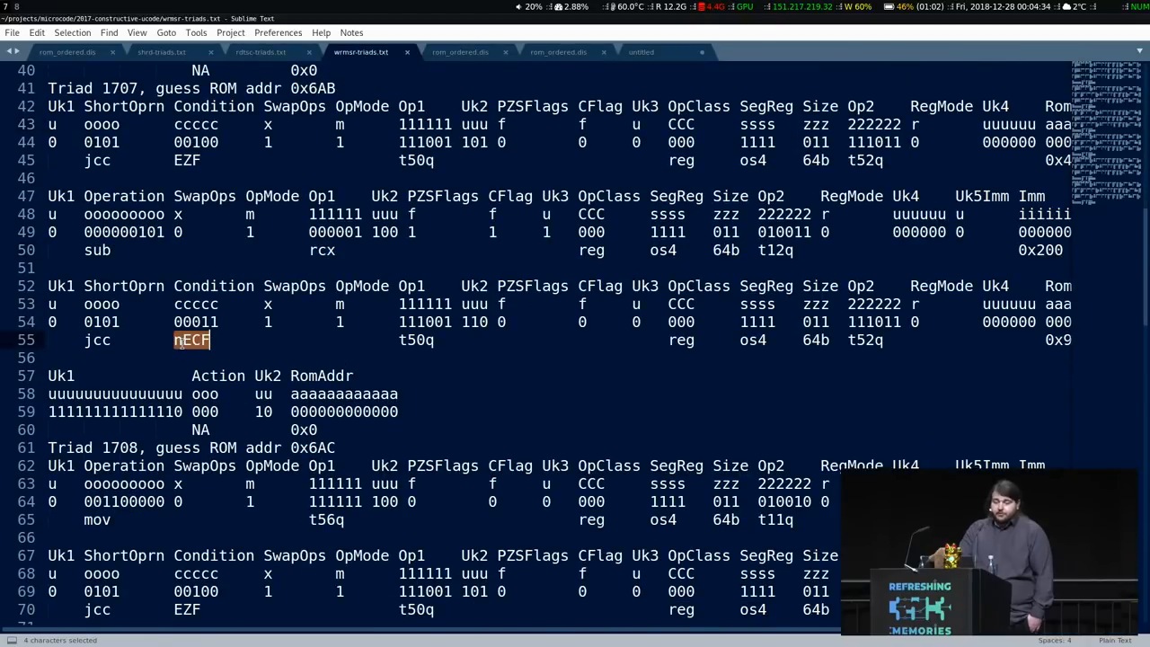
scroll("down", 3)
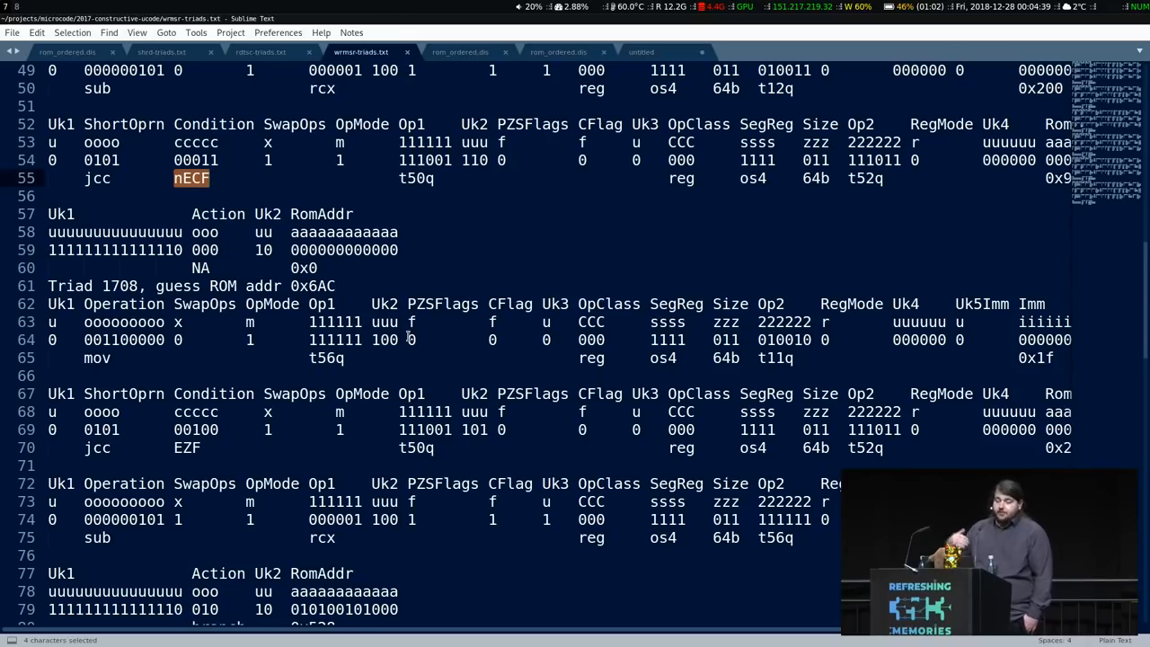